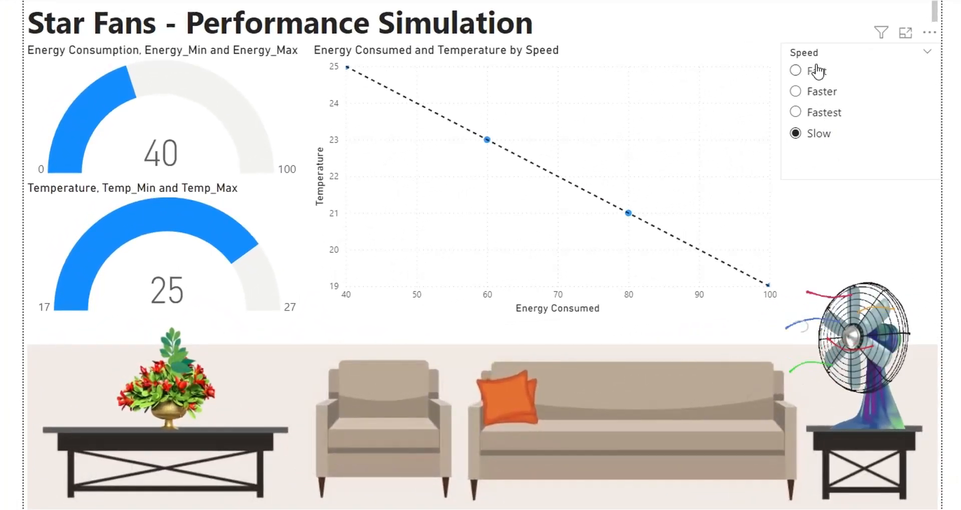
Step: Cycle the Speed slicer through Fast, Faster, Fastest and Slow, then open Fan Simulation.xlsx
left_click(795, 71)
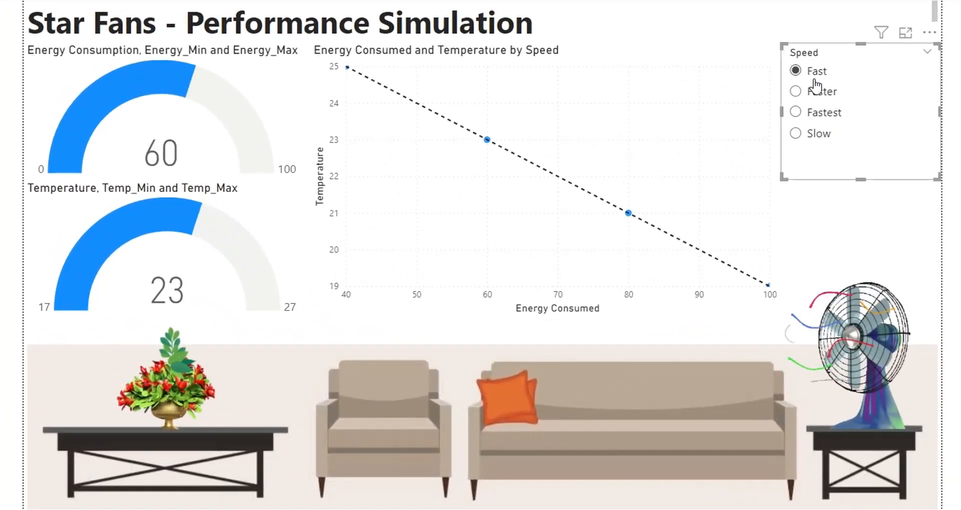
mouse_move(821, 91)
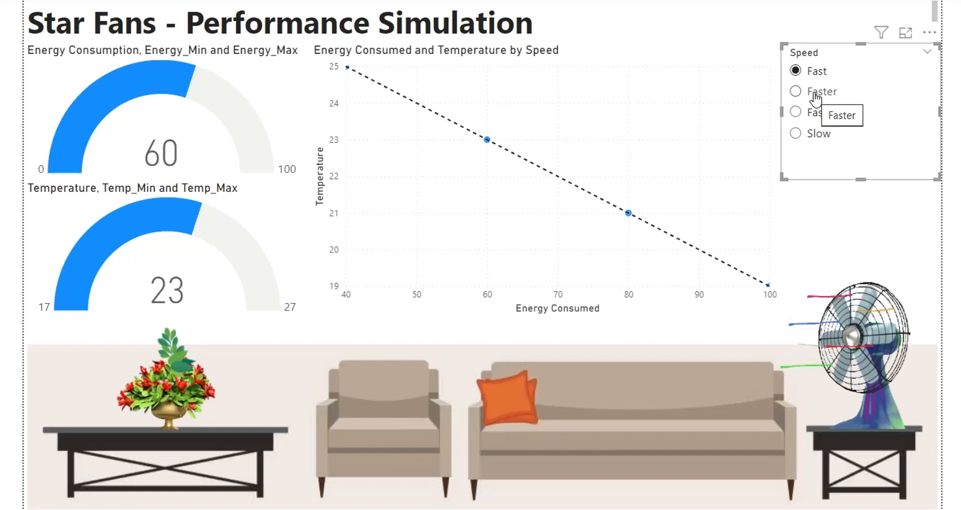
left_click(796, 91)
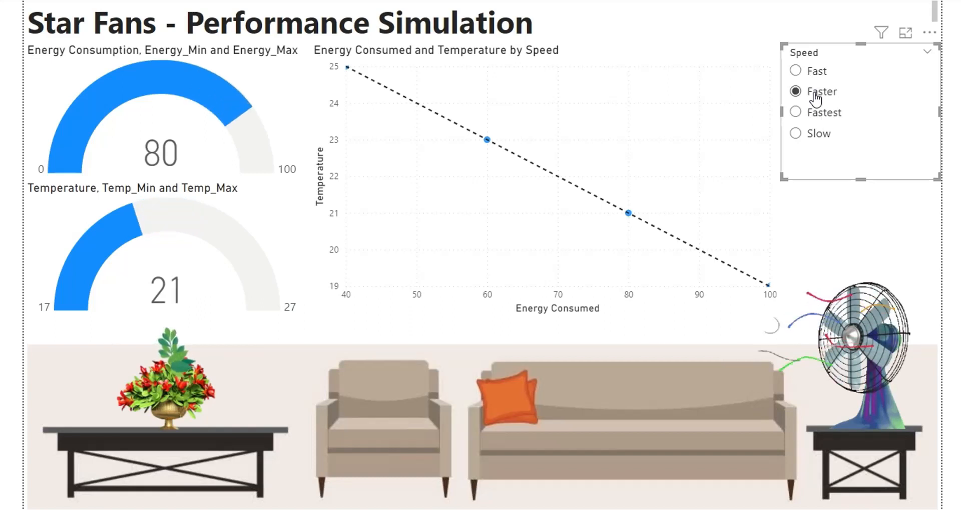
left_click(795, 112)
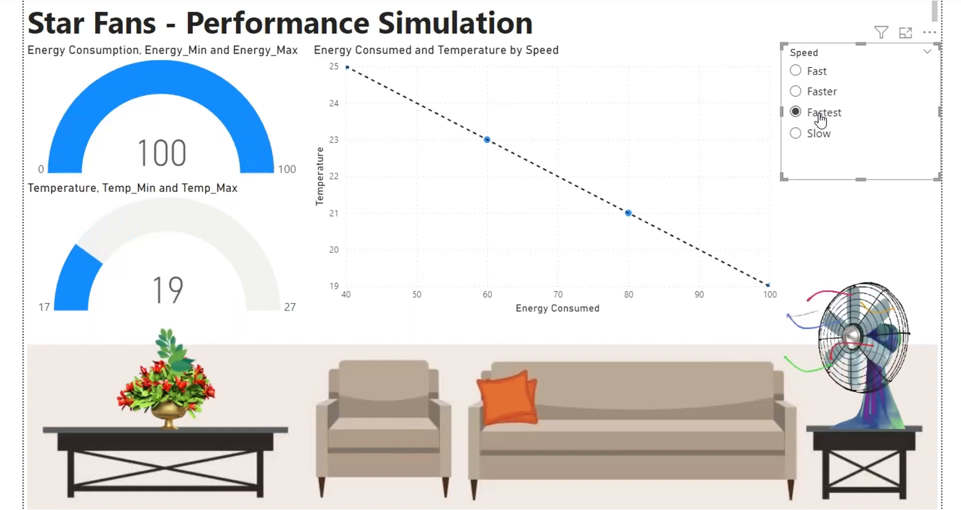
mouse_move(818, 137)
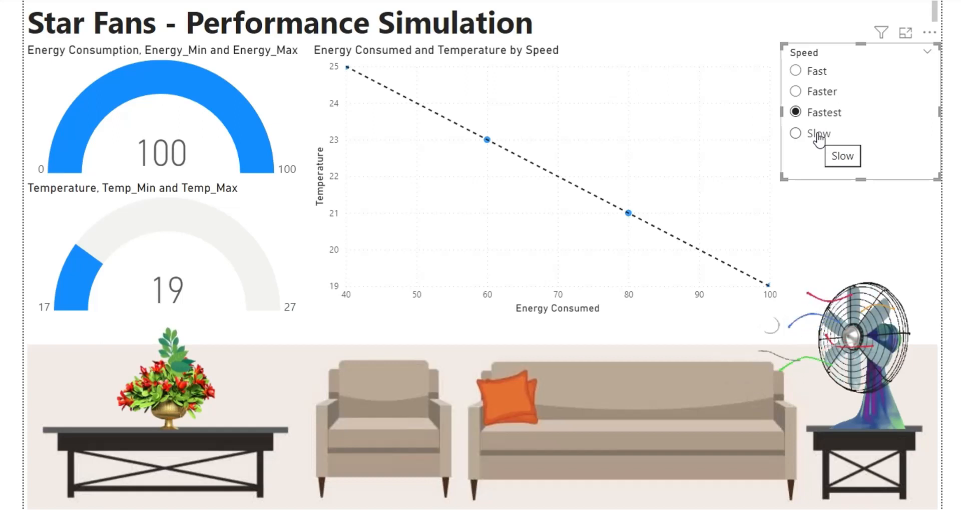
left_click(794, 133)
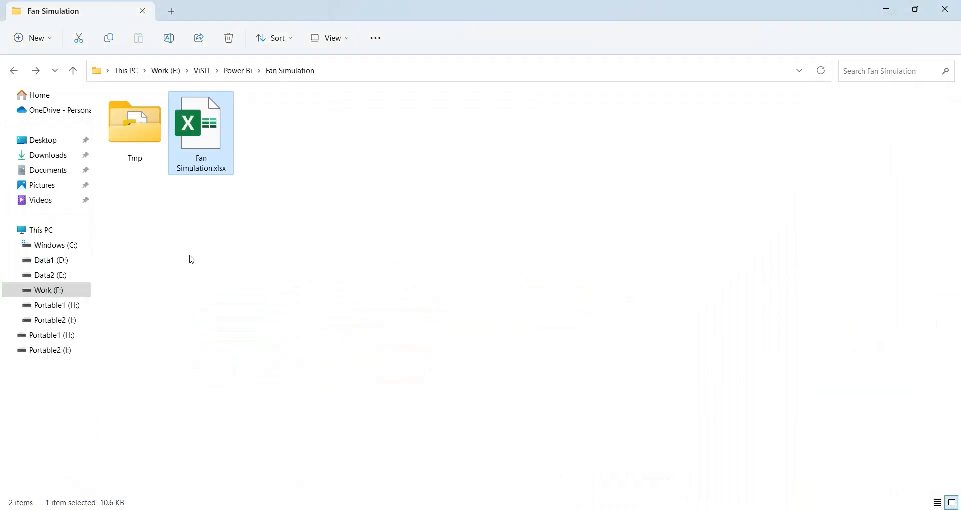
double_click(200, 123)
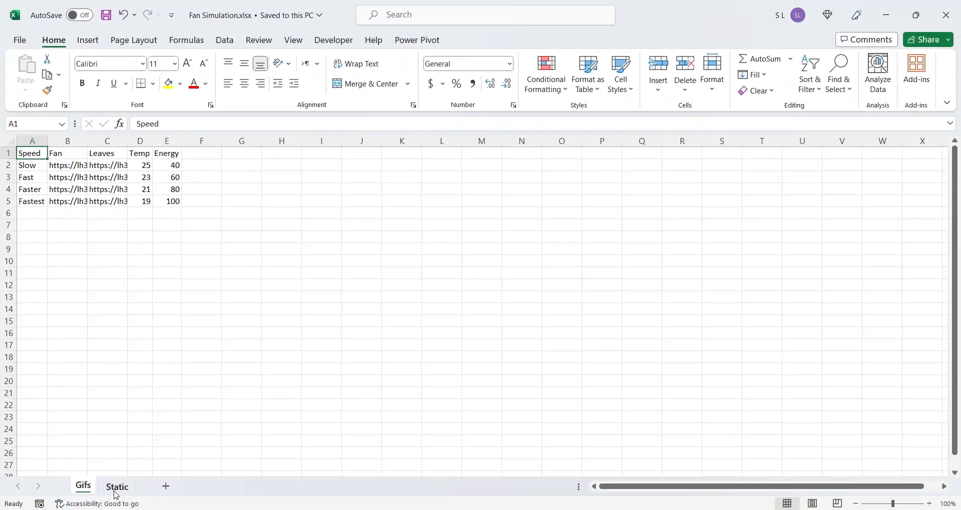
Step: Switch from the Gifs sheet to the Static sheet of Fan Simulation.xlsx
left_click(115, 487)
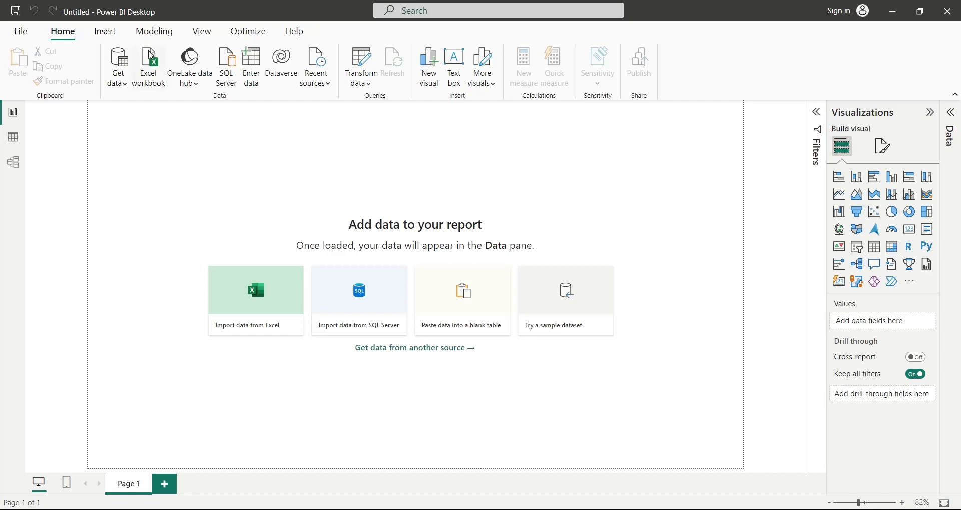
Step: Import the Gifs and Static sheets from Fan Simulation.xlsx into the report
left_click(256, 290)
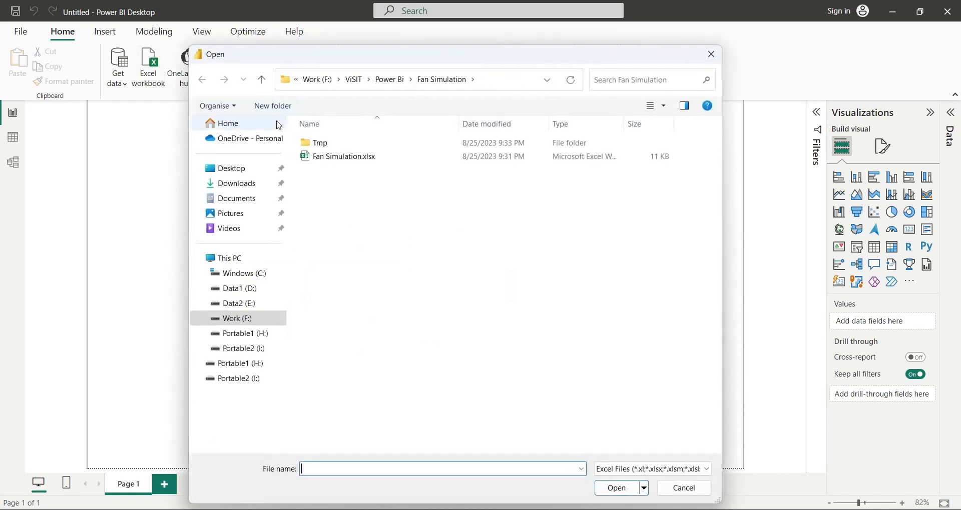
left_click(683, 488)
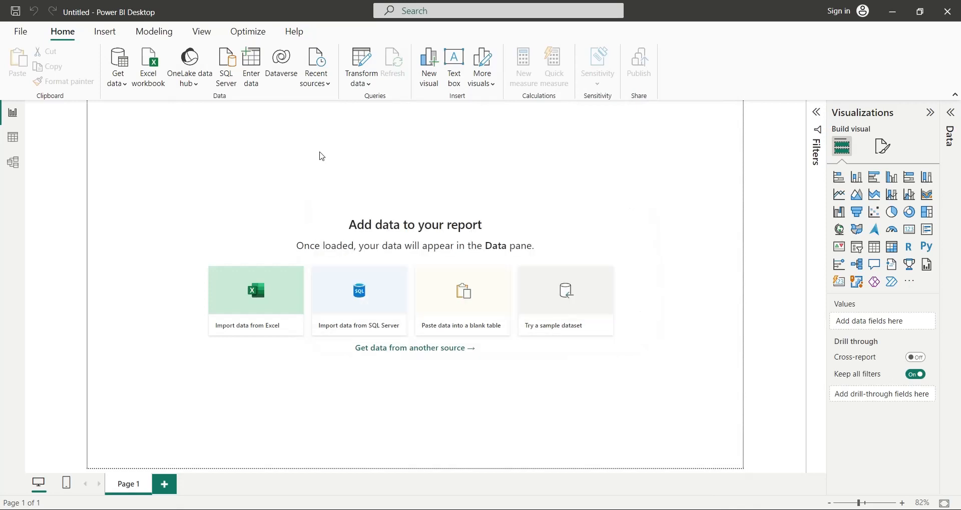
left_click(256, 290)
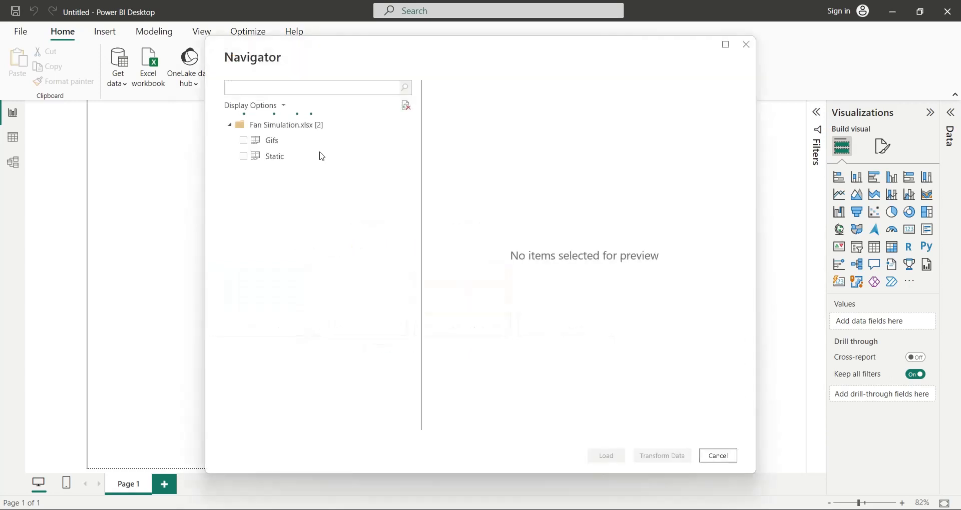
left_click(243, 139)
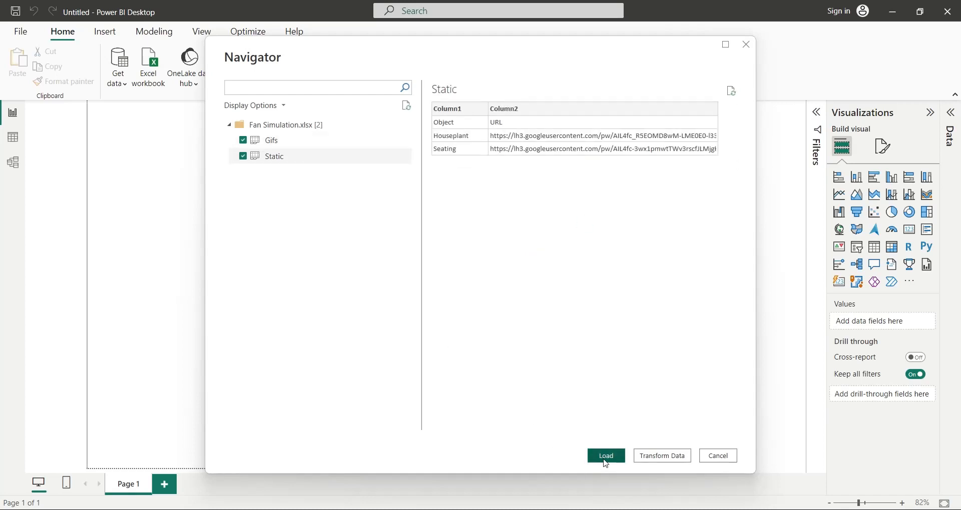
left_click(604, 456)
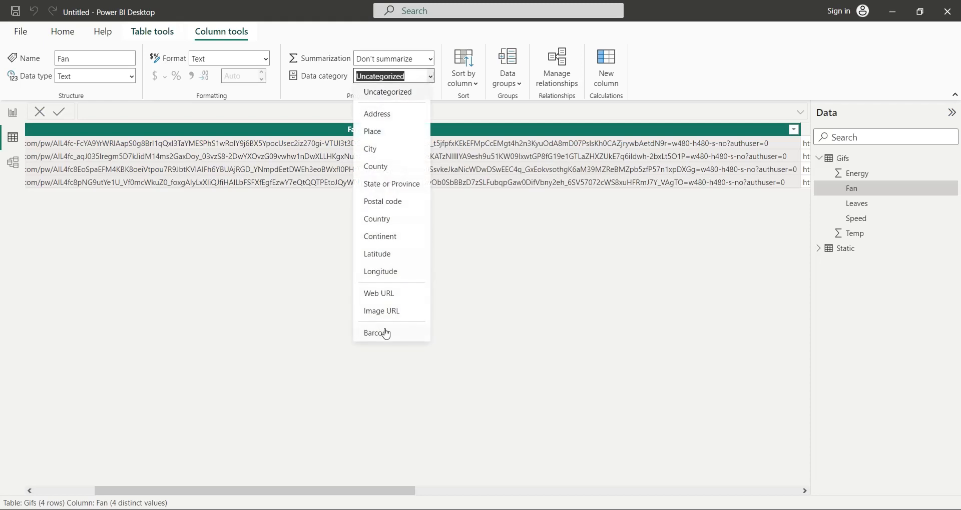
Step: Set the data category of Gifs[Fan] and Gifs[Leaves] to Image URL
left_click(381, 311)
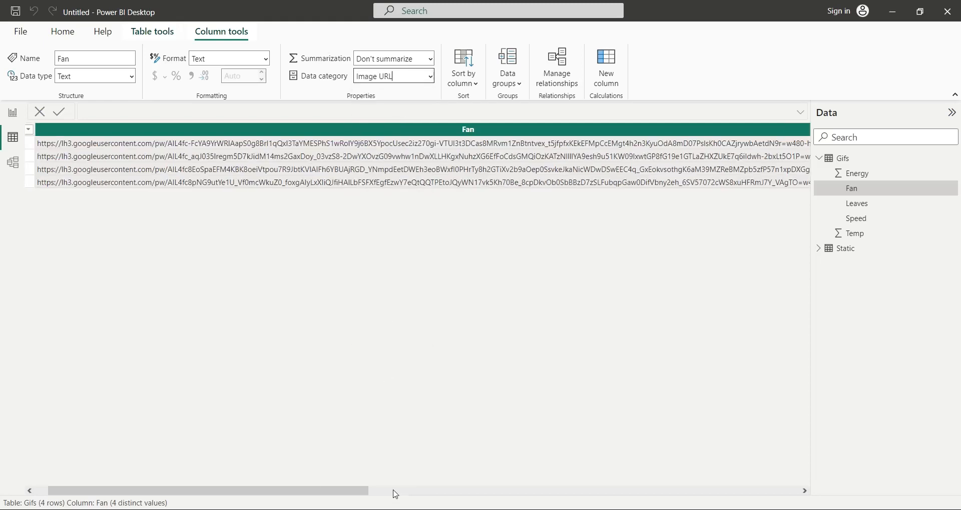
left_click(857, 203)
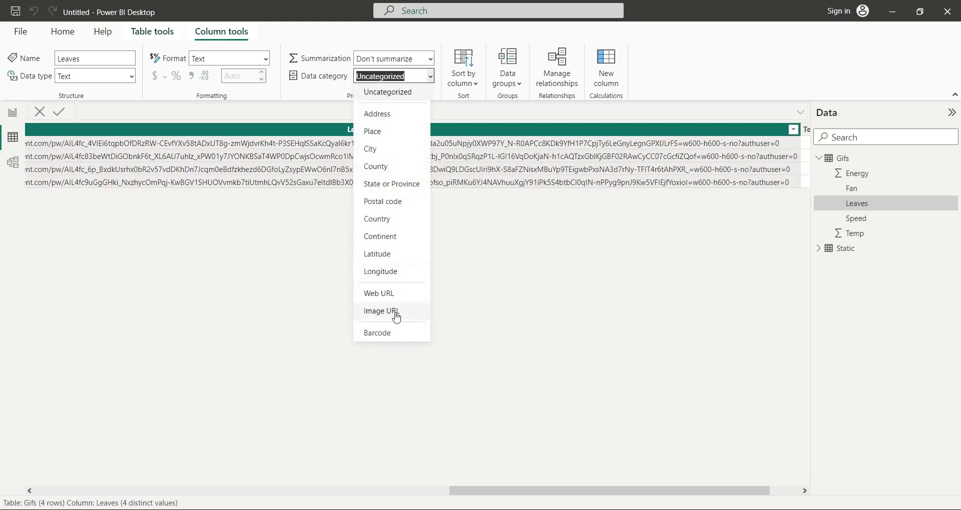
left_click(381, 311)
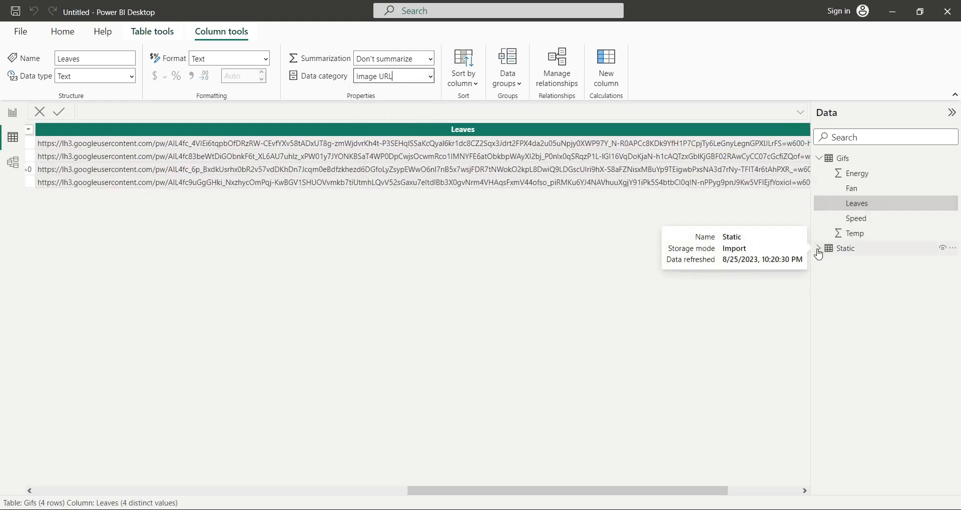
Step: Expand the Static table, view its Column1 and select the table
left_click(819, 248)
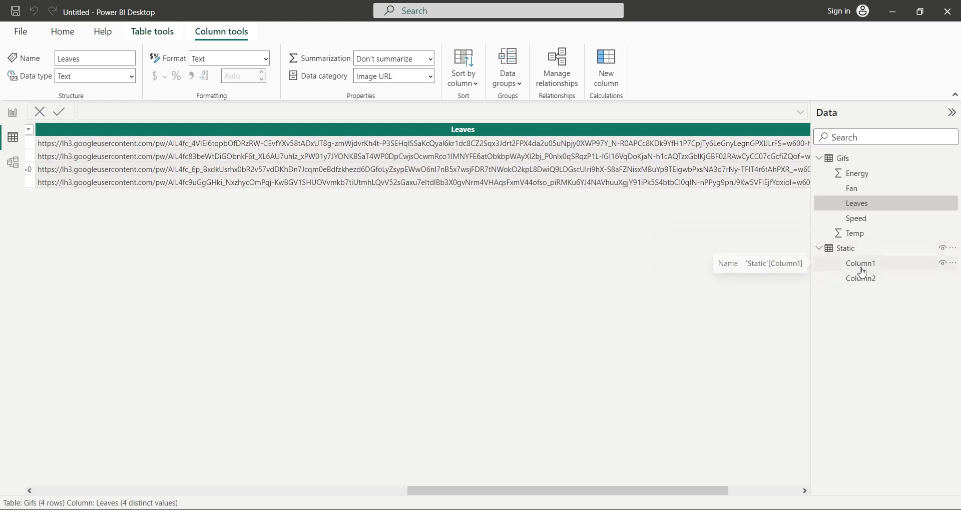
left_click(860, 264)
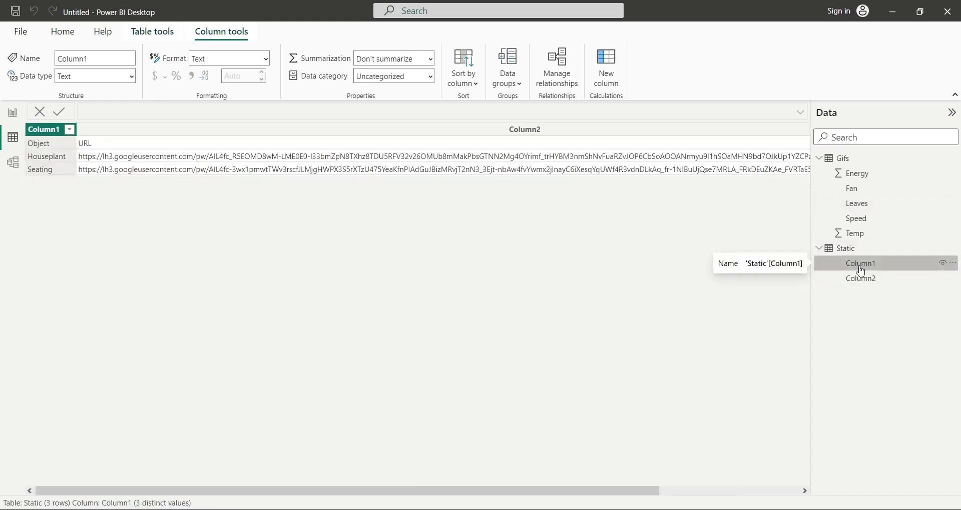
left_click(844, 248)
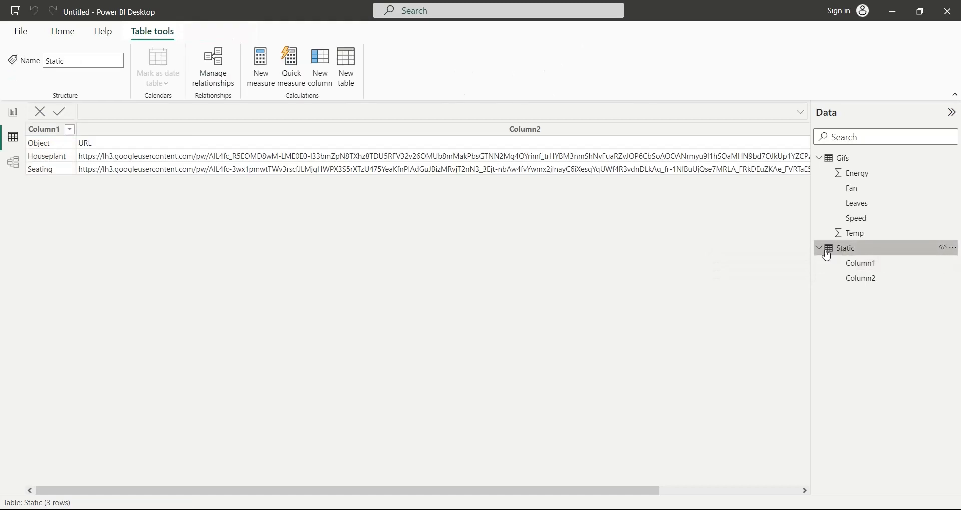
mouse_move(860, 325)
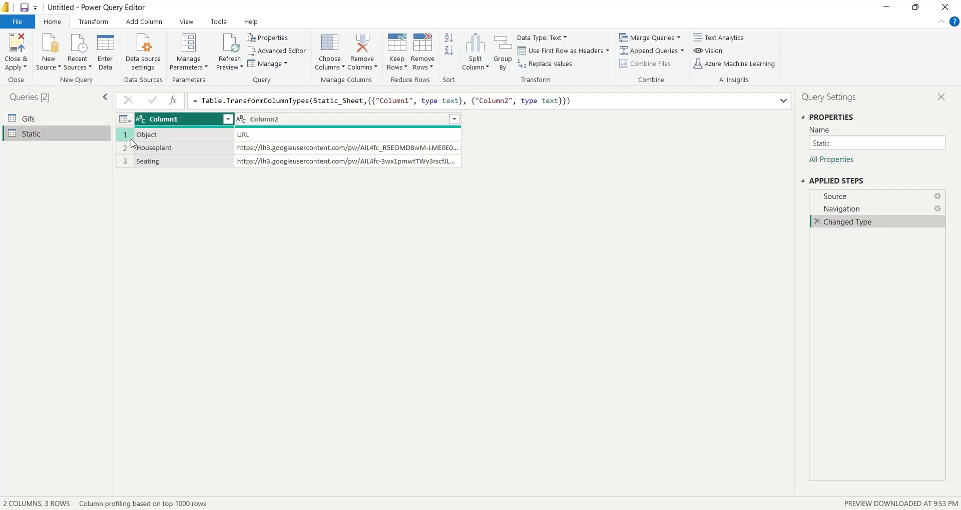
mouse_move(243, 93)
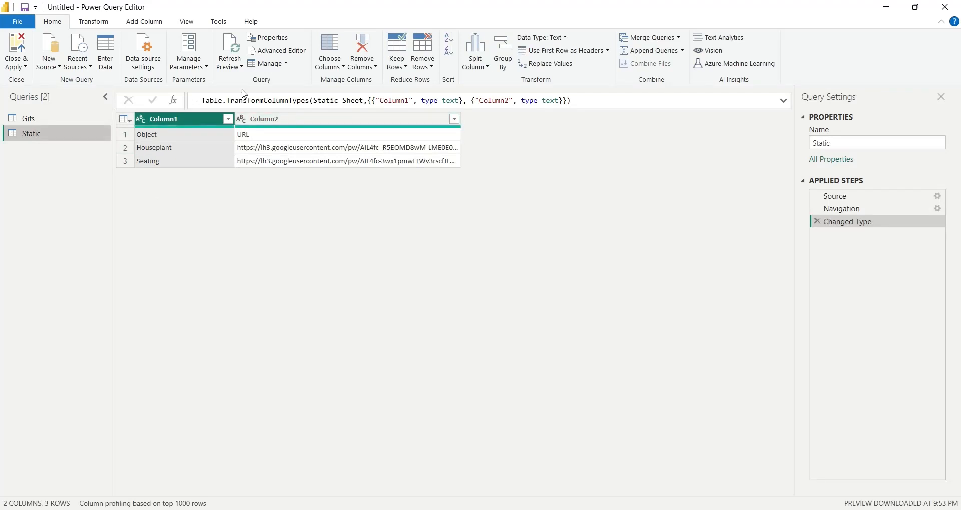
mouse_move(561, 50)
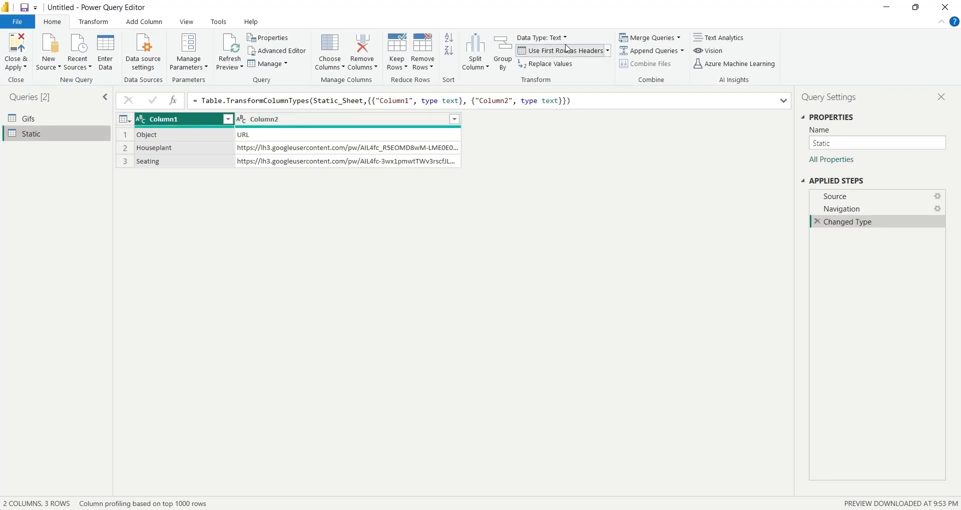
Step: Promote Static's first row to headers Object and URL and apply the query changes
left_click(560, 50)
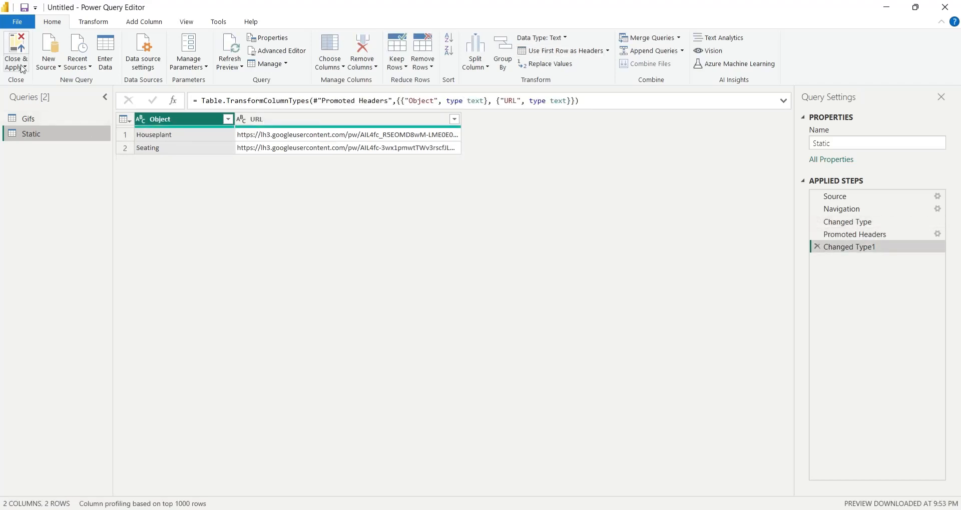
left_click(16, 52)
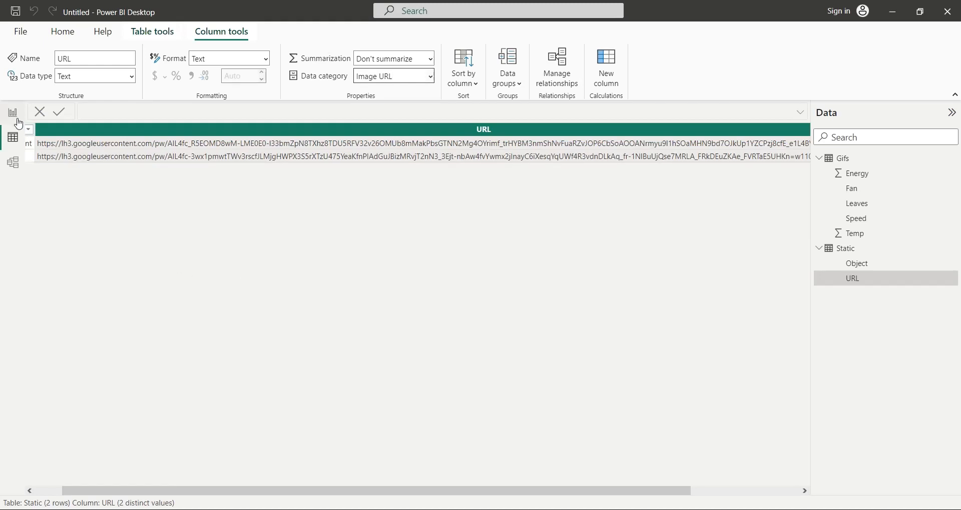
Step: Add a title text box reading 'Star Fans - Performance Simulation' on the report canvas
left_click(12, 112)
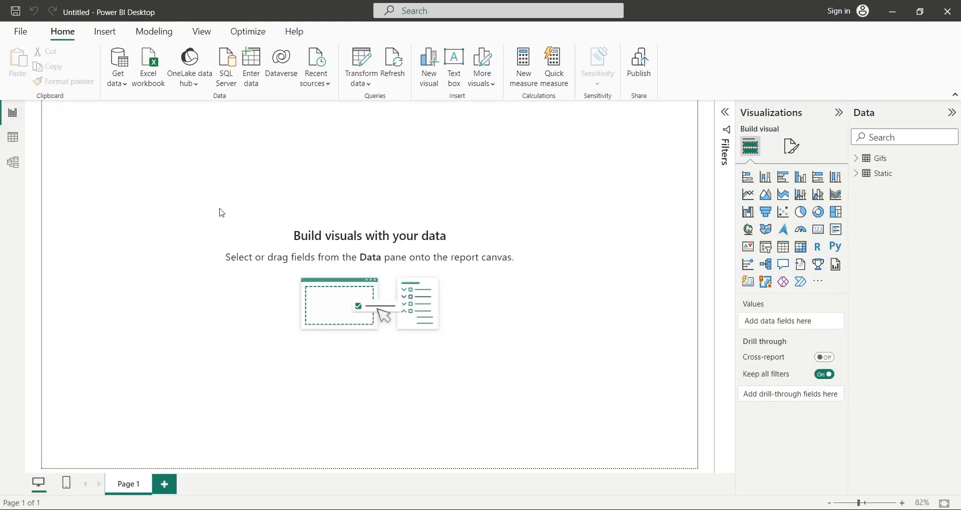
left_click(453, 66)
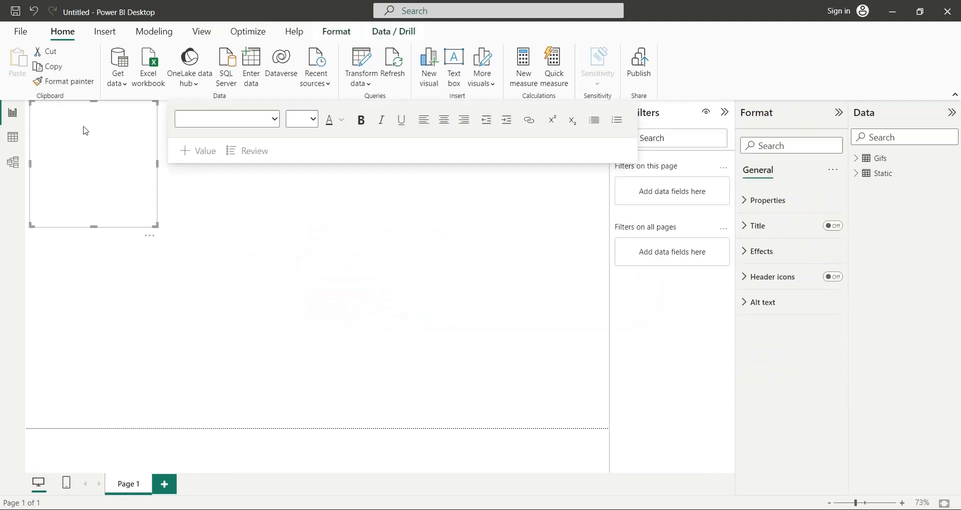
type("Star Fans - Performance Simulation")
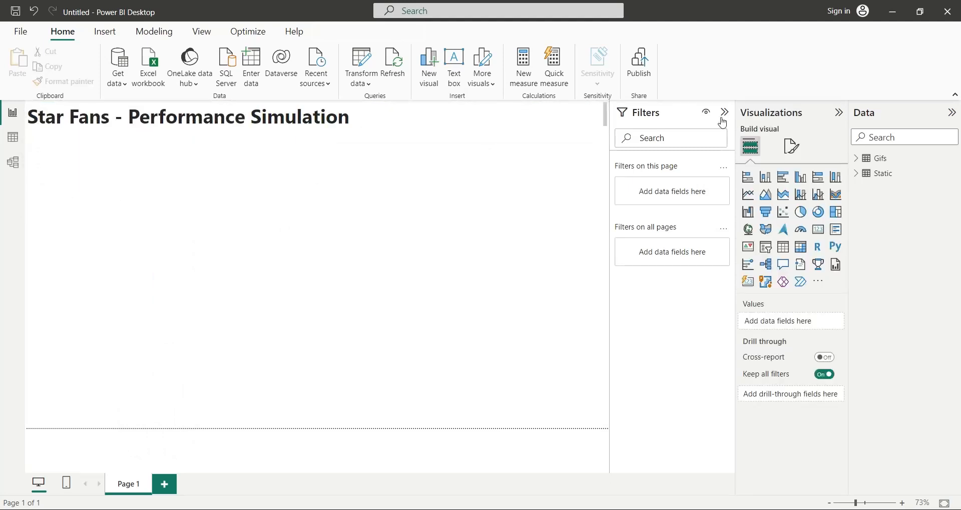
Step: Collapse Filters and import the ImgViewerVisual.pbiviz custom visual from the saved visuals folder
left_click(724, 113)
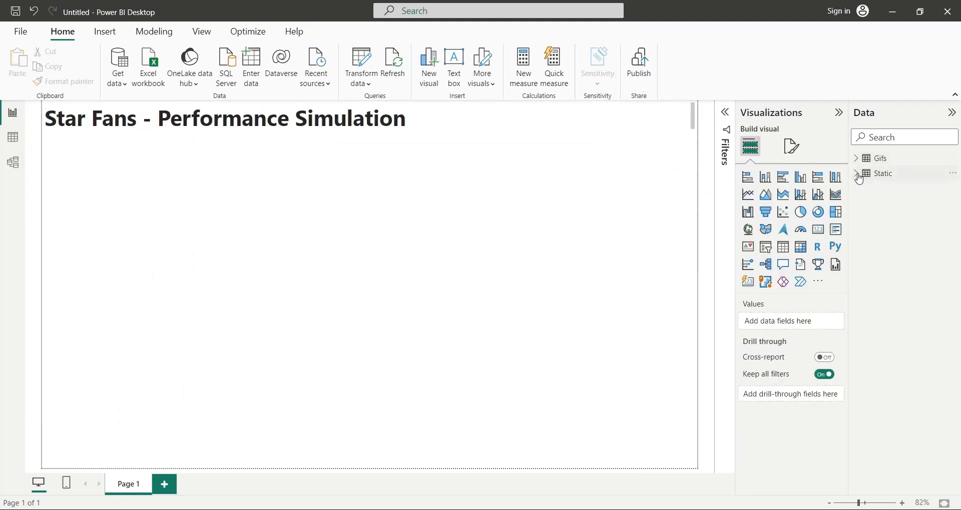
left_click(883, 174)
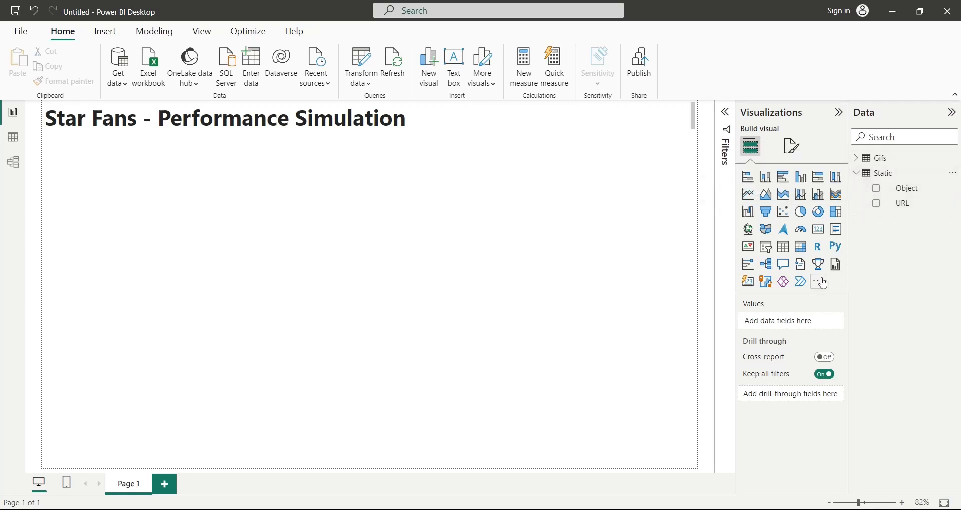
left_click(817, 282)
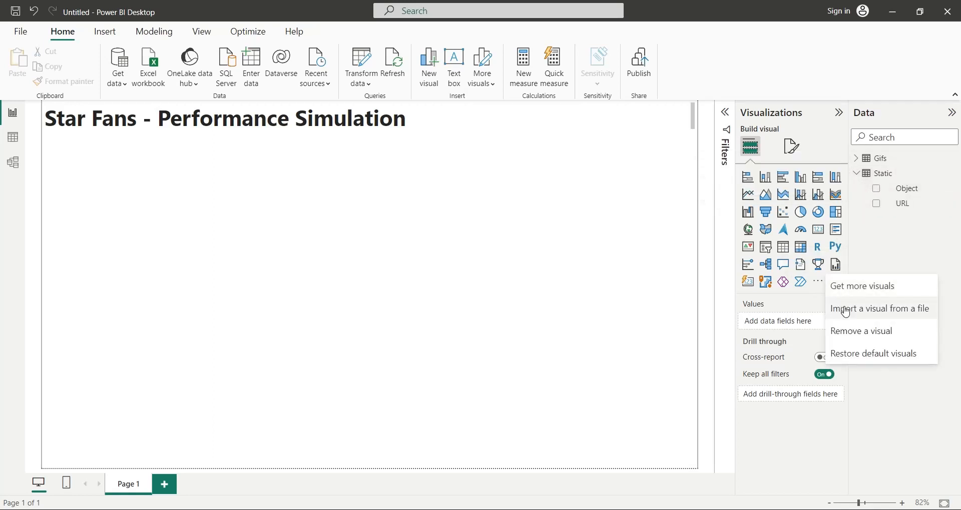
left_click(880, 309)
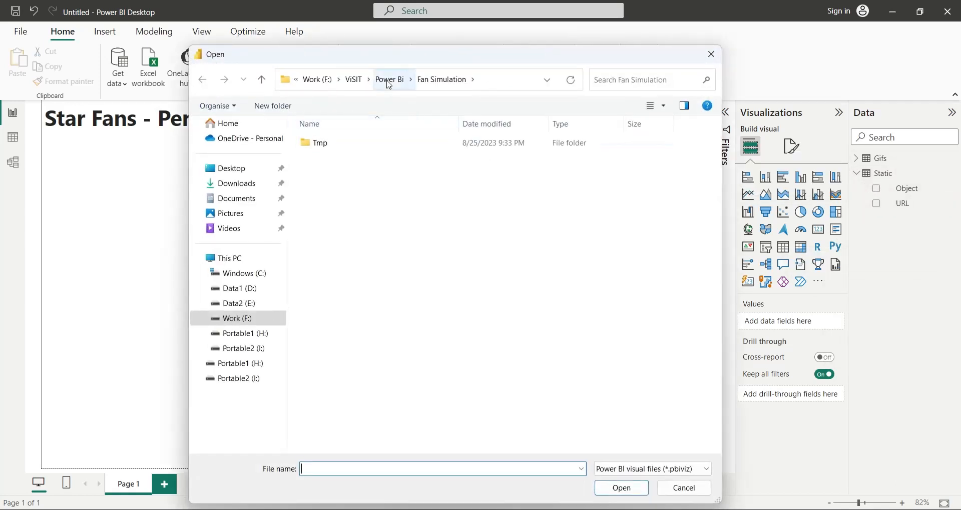
left_click(389, 79)
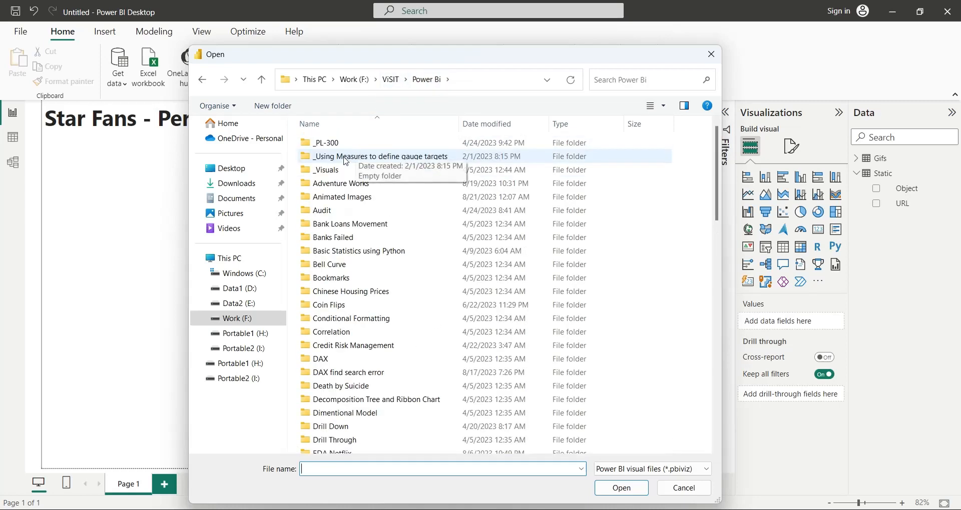
left_click(349, 196)
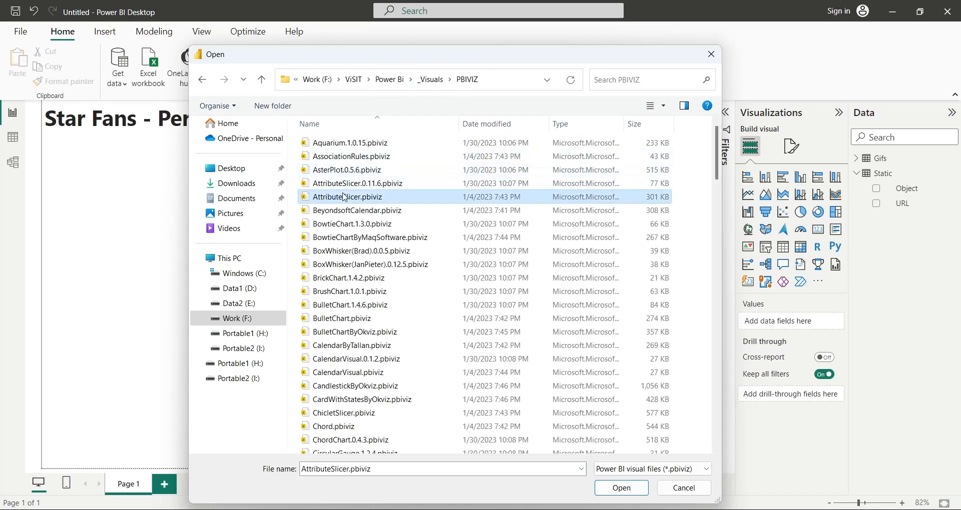
scroll("down", 3)
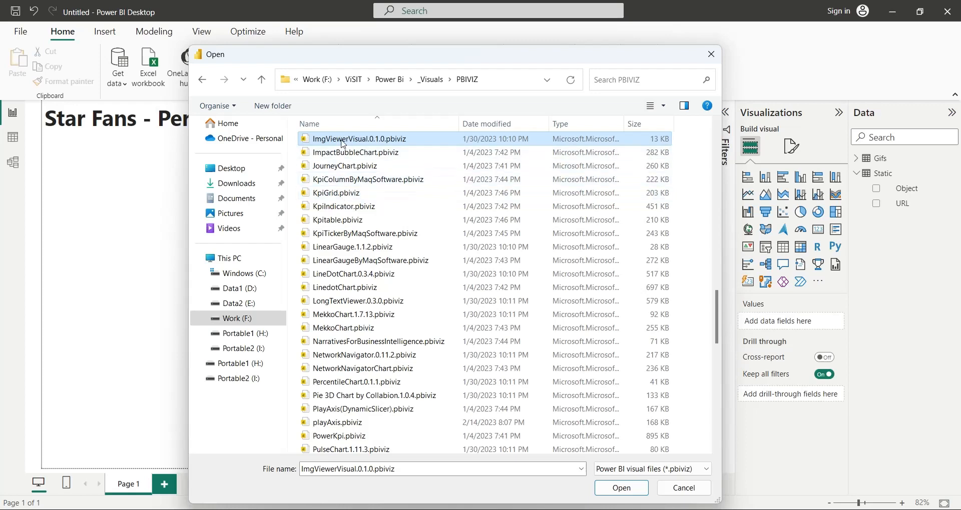
left_click(620, 488)
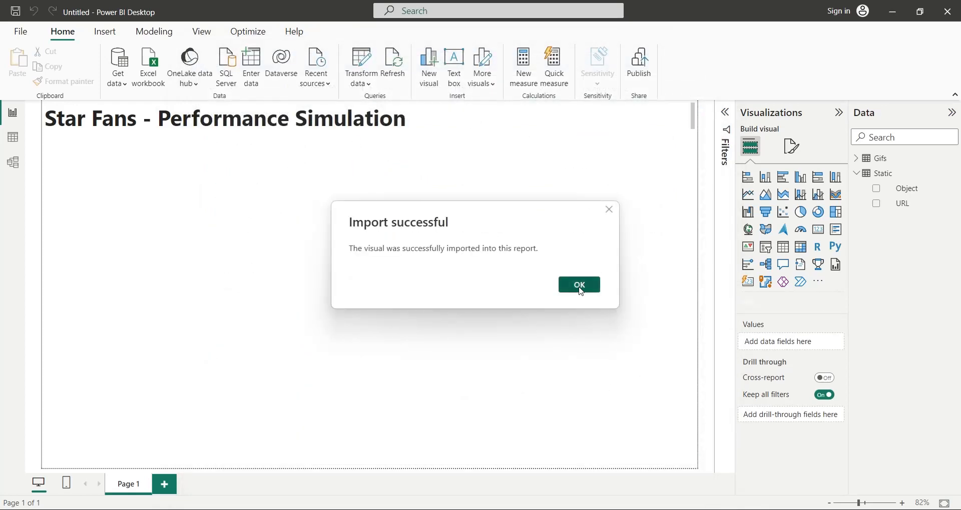
left_click(578, 285)
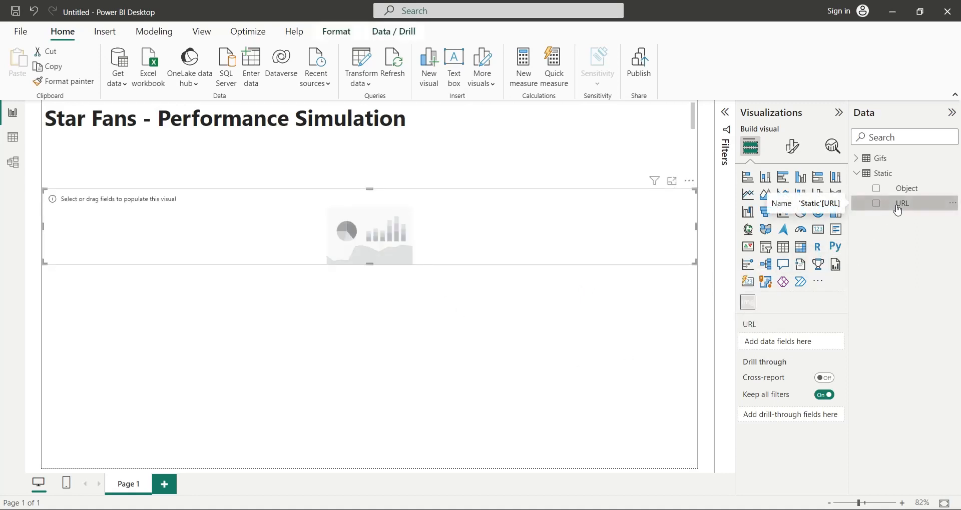
Step: Show Static[URL] as Last in the image viewer, hide title and header icons, and select the room picture
left_click(876, 203)
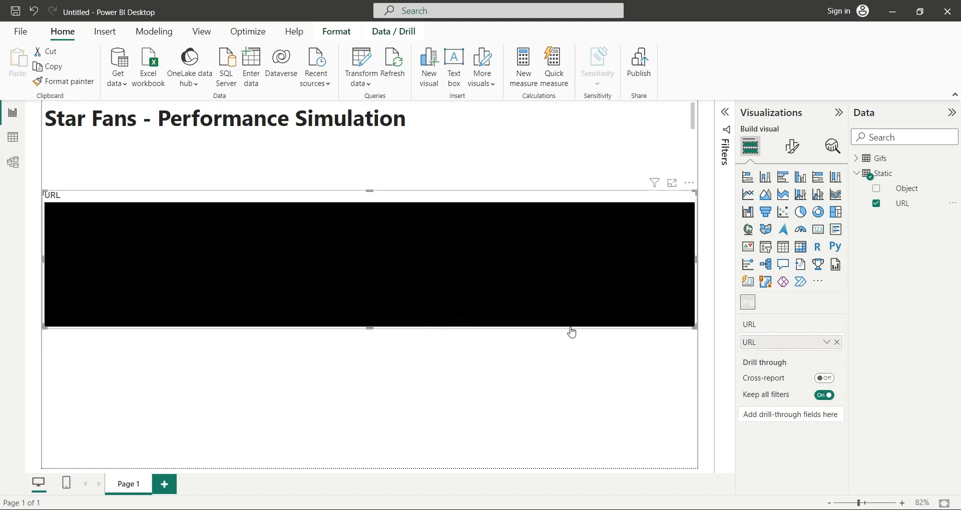
left_click(827, 341)
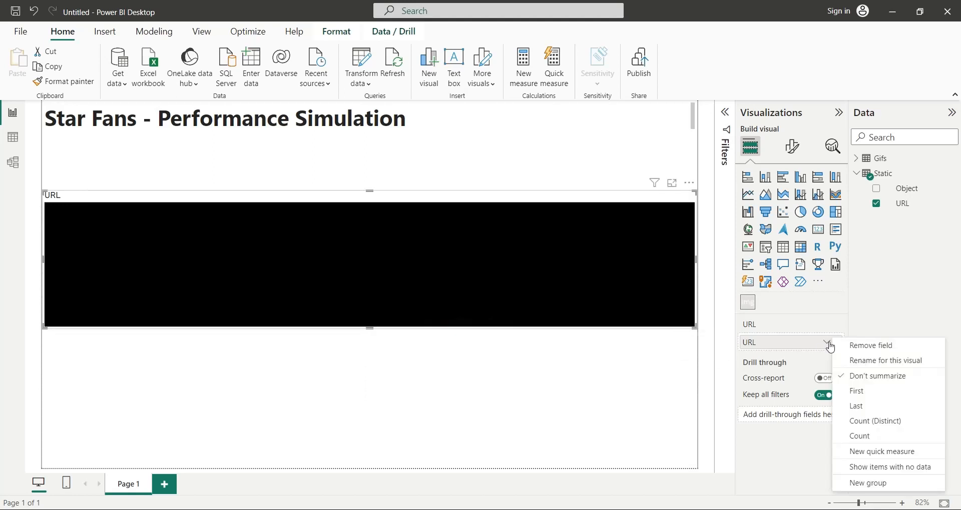
left_click(856, 405)
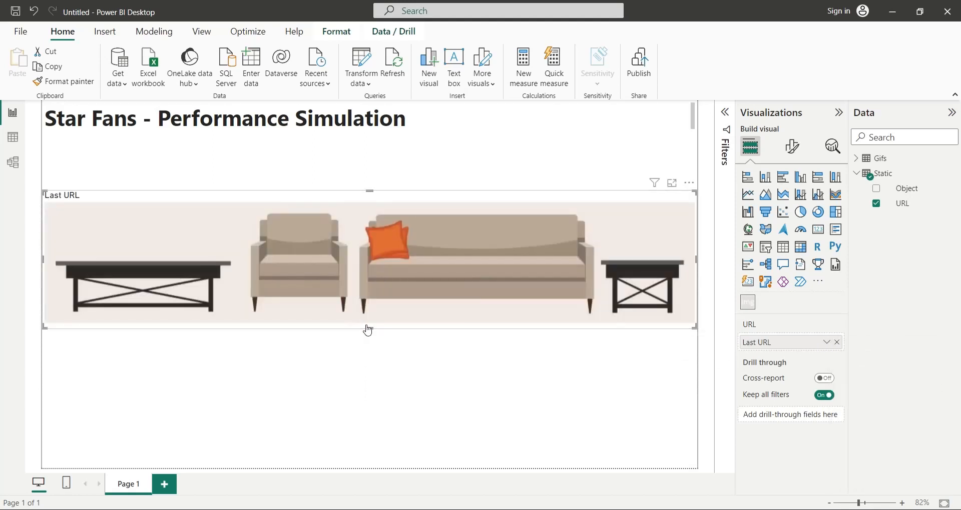
mouse_move(369, 319)
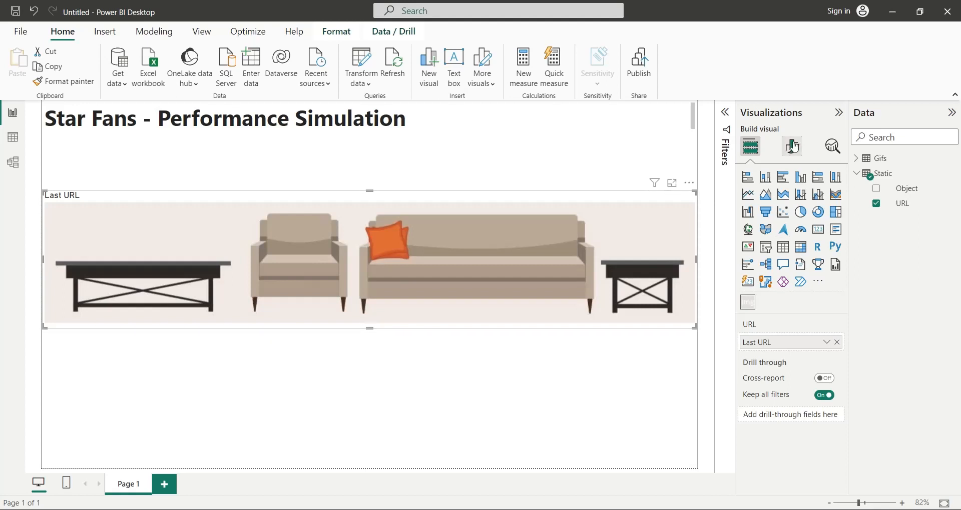
left_click(791, 147)
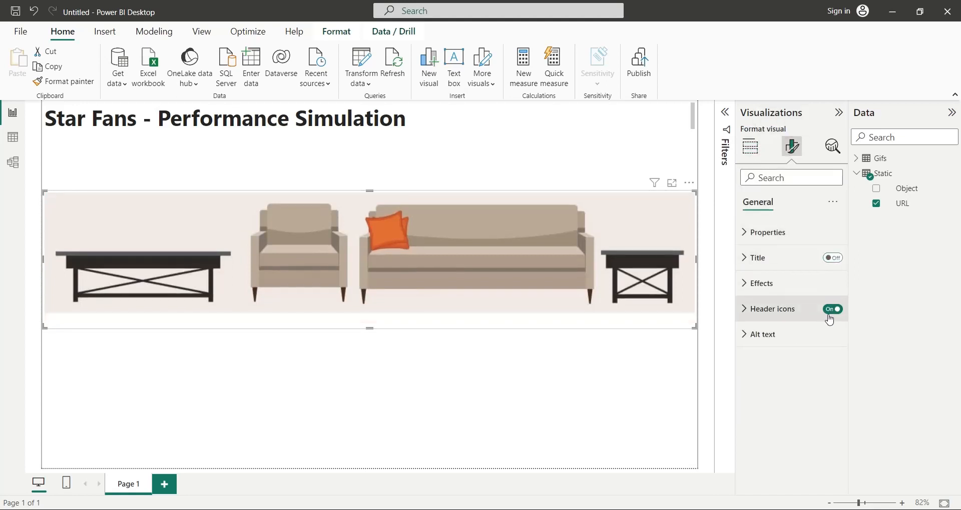
left_click(831, 308)
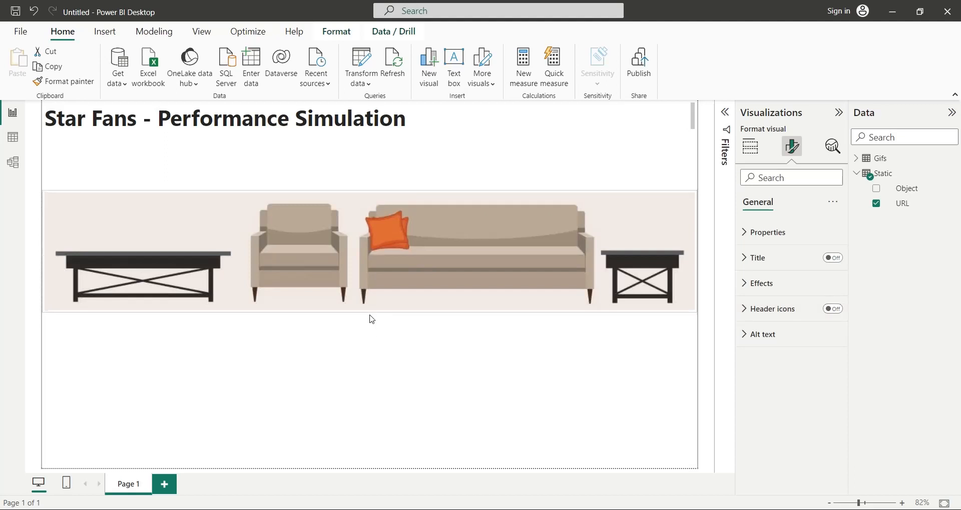
left_click(370, 251)
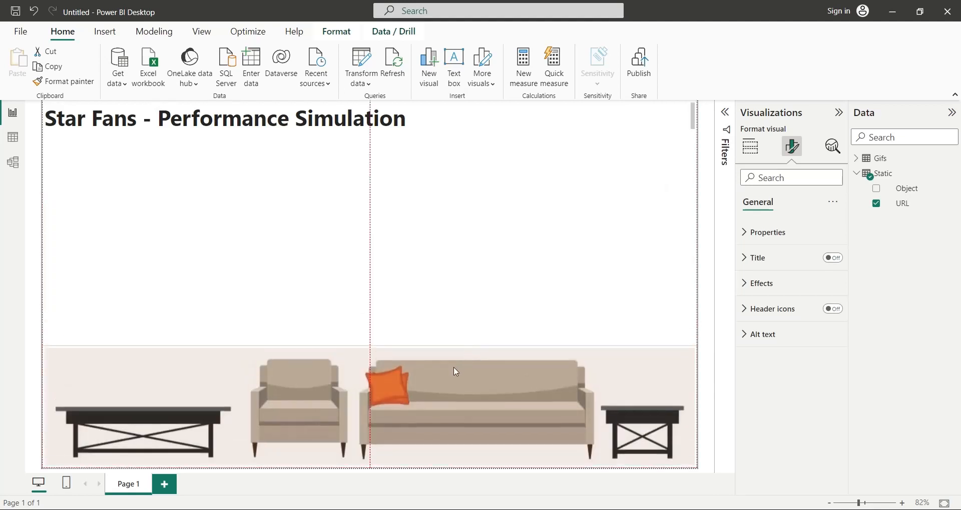
Step: Add the flower-vase image from the First URL on the left table with Background turned off
left_click(749, 147)
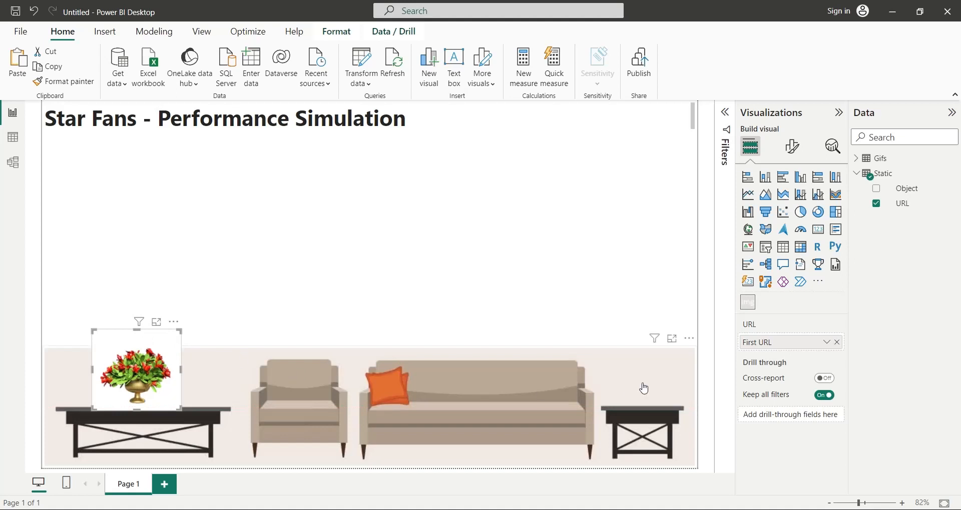
left_click(791, 147)
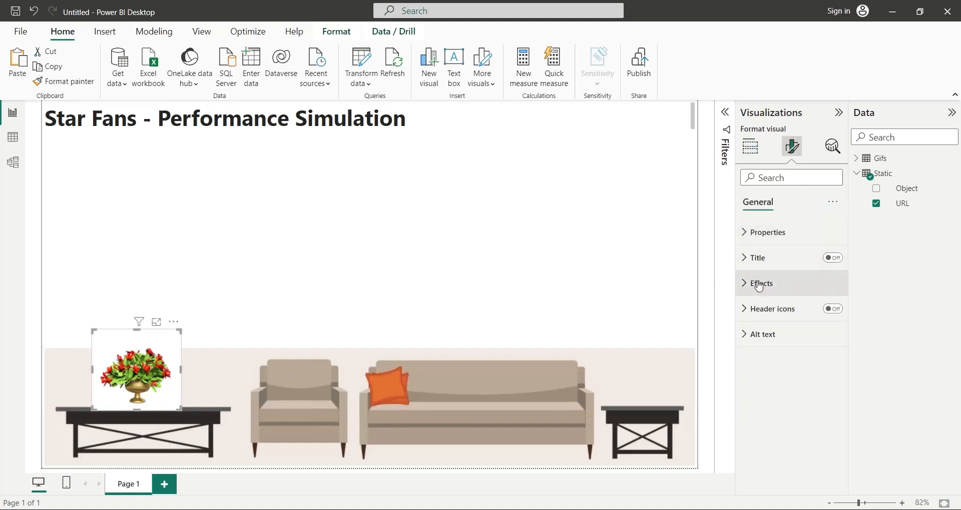
left_click(761, 283)
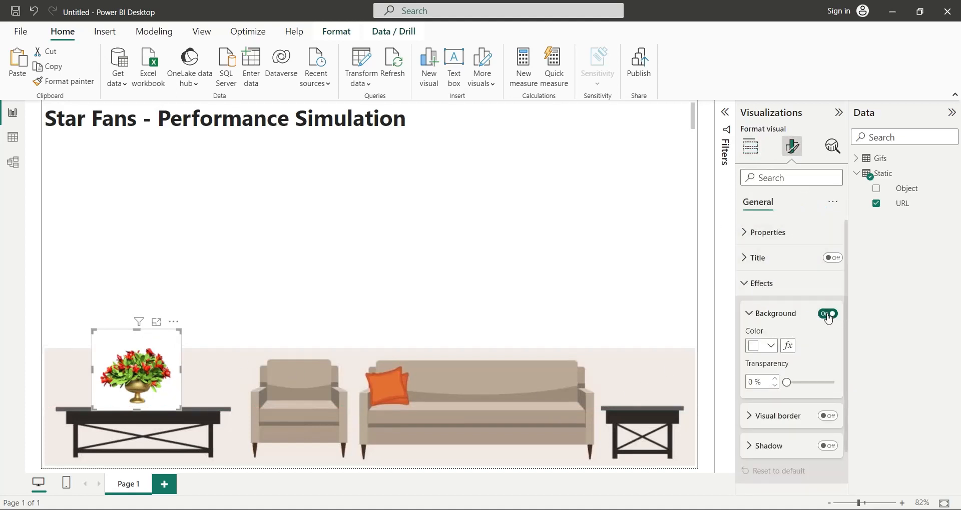
left_click(828, 313)
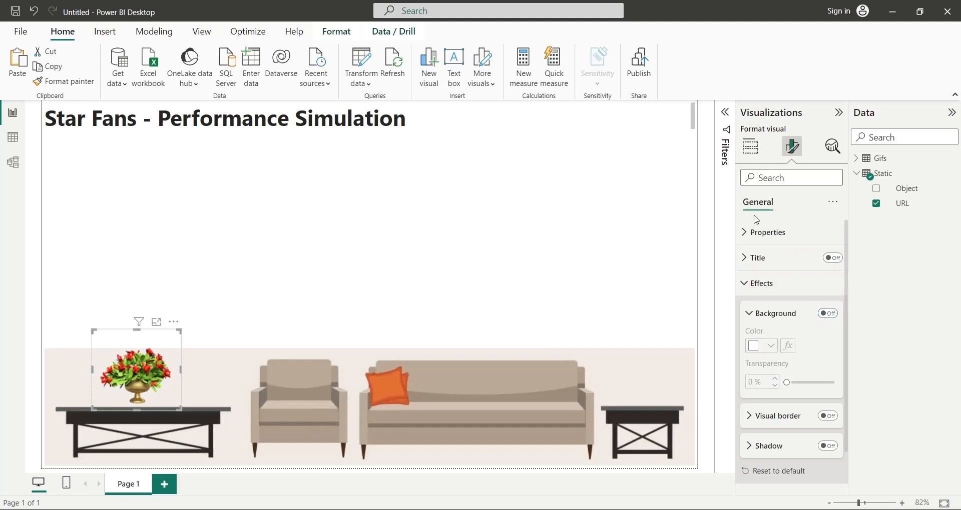
left_click(750, 146)
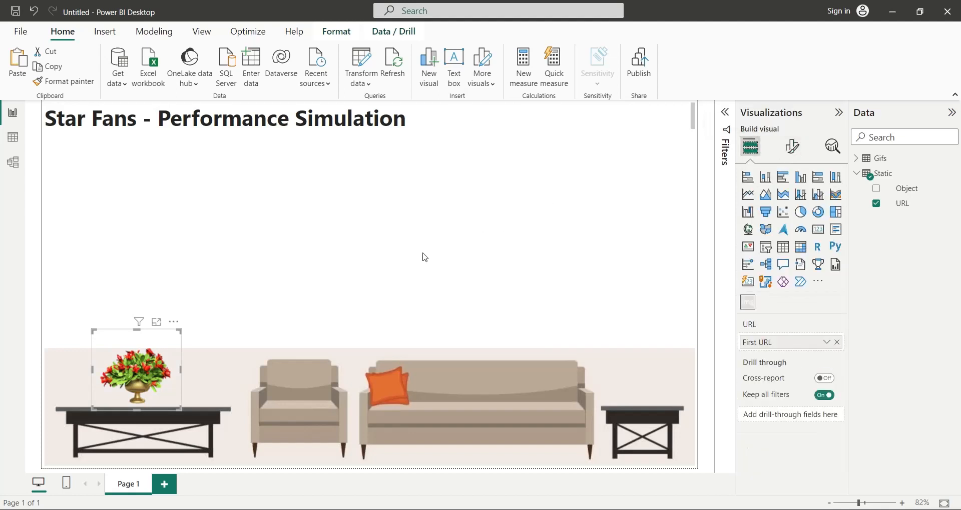
mouse_move(148, 336)
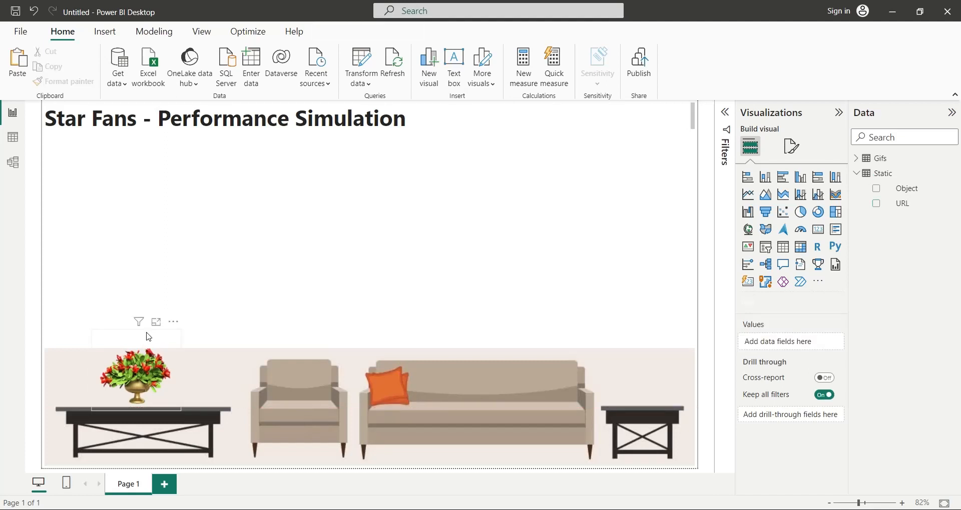
left_click(876, 204)
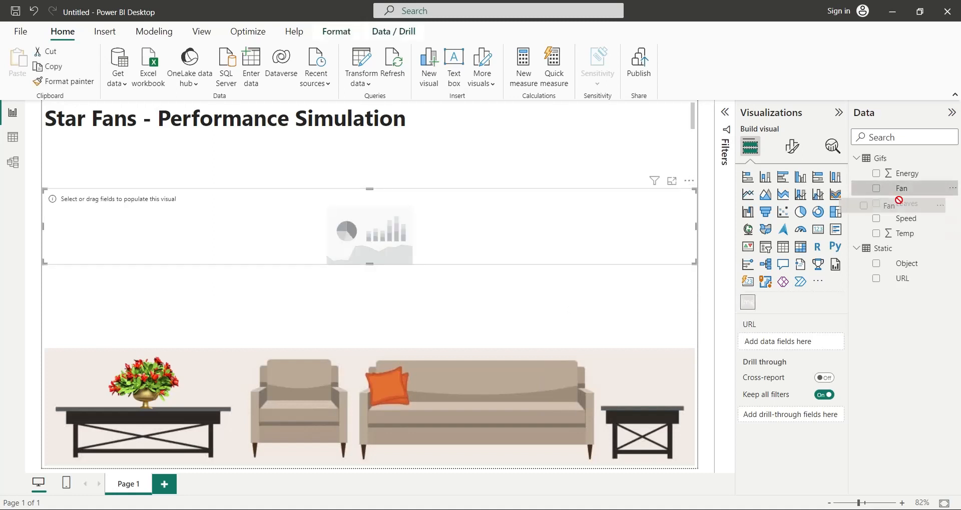
Step: Add the Gifs[Fan] animation, resize it and place it on the right side table
left_click(876, 188)
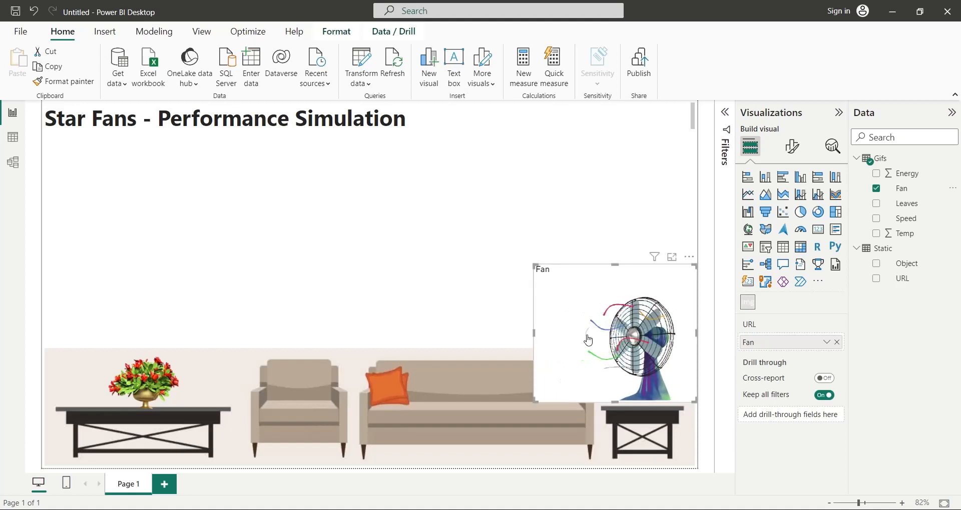
mouse_move(824, 252)
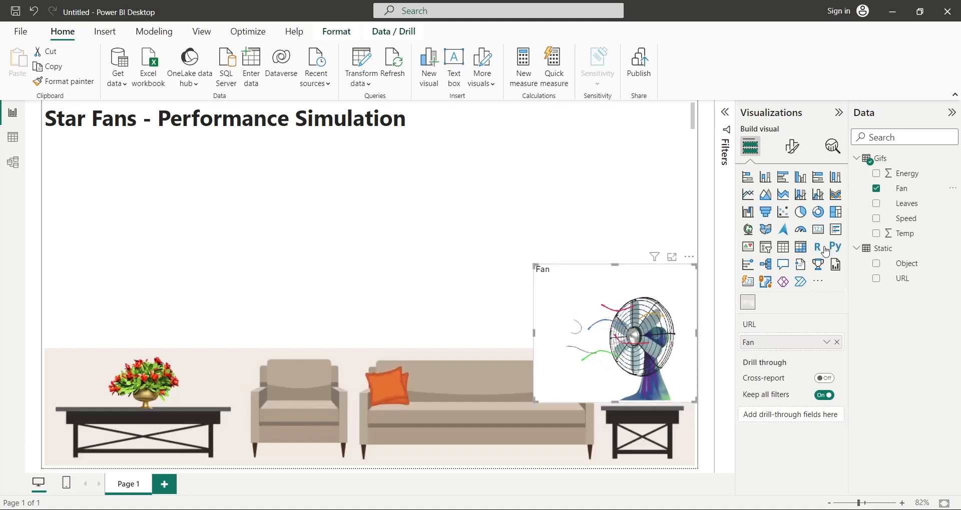
left_click(791, 146)
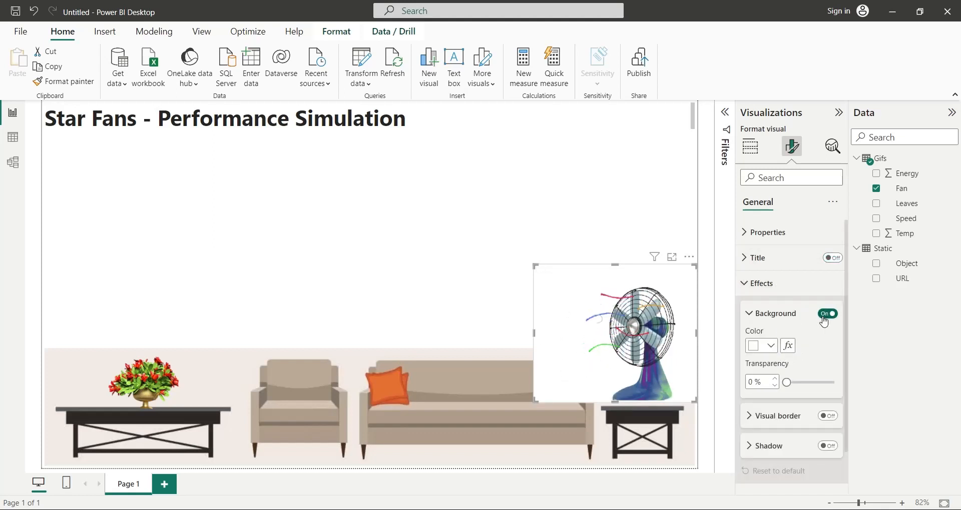
left_click(750, 147)
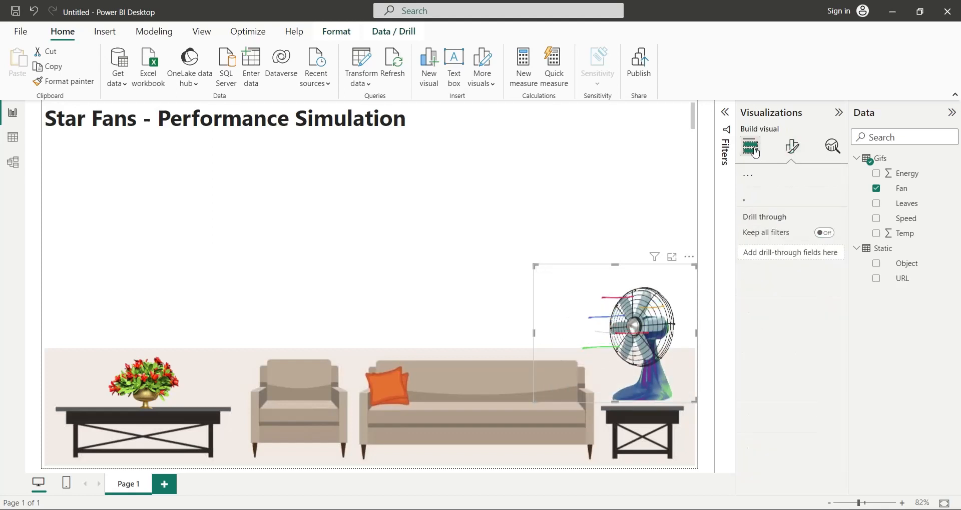
left_click(751, 147)
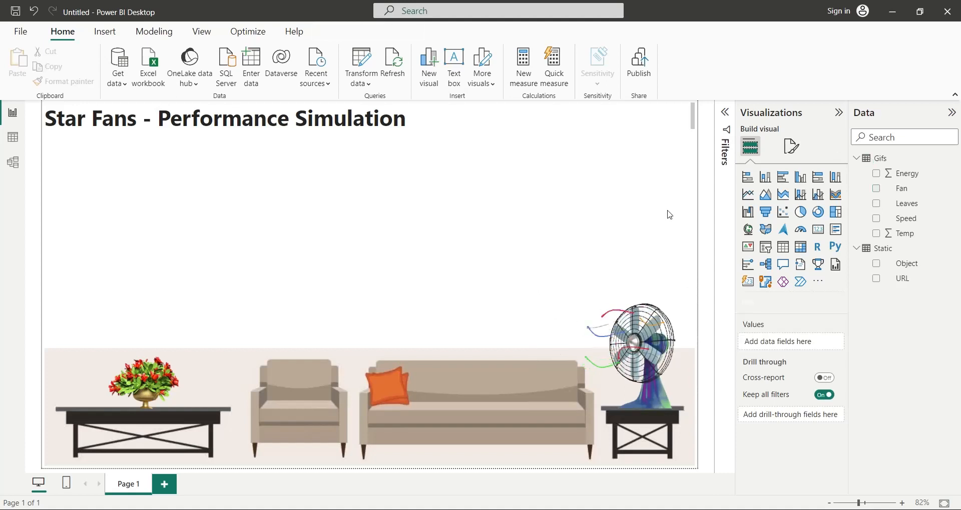
Step: Add the Gifs[Leaves] animation, shrink it and sit it on the flower pot on the left table
left_click(877, 188)
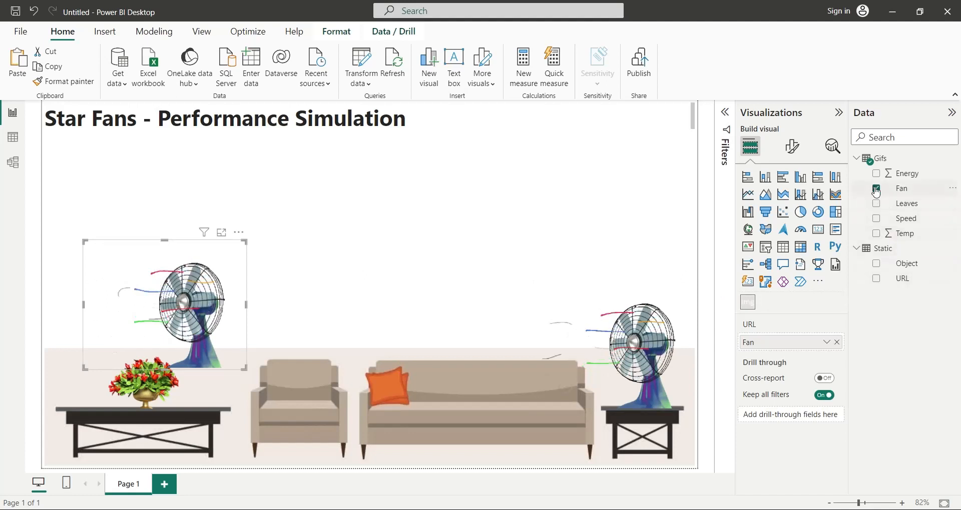
left_click(876, 204)
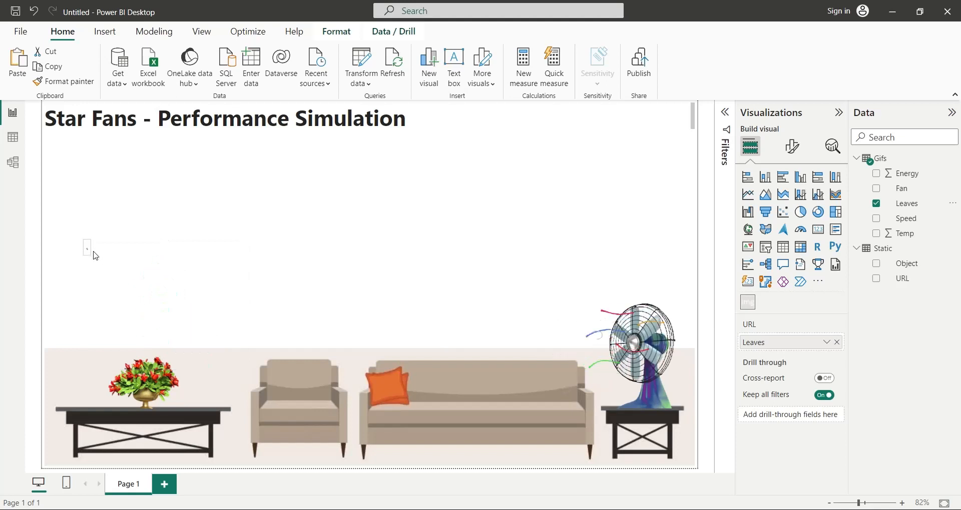
left_click(108, 264)
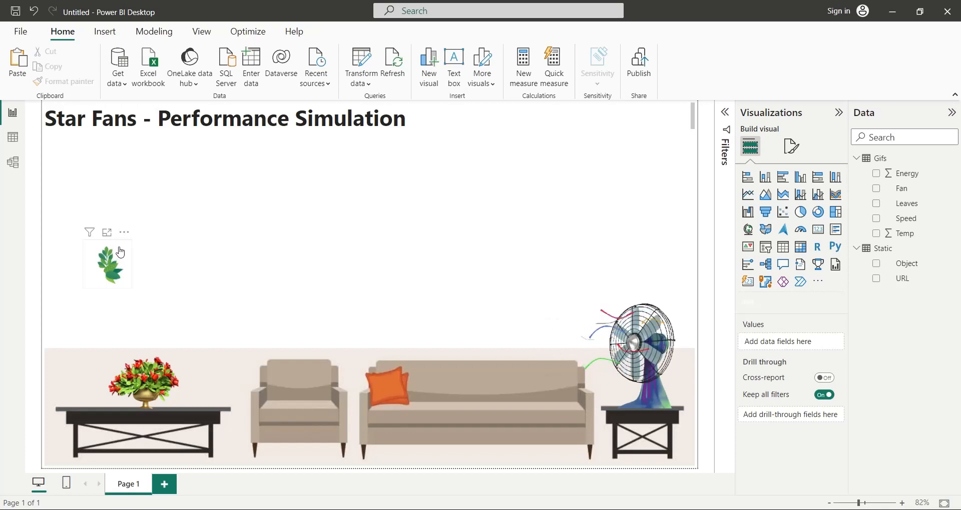
left_click(875, 203)
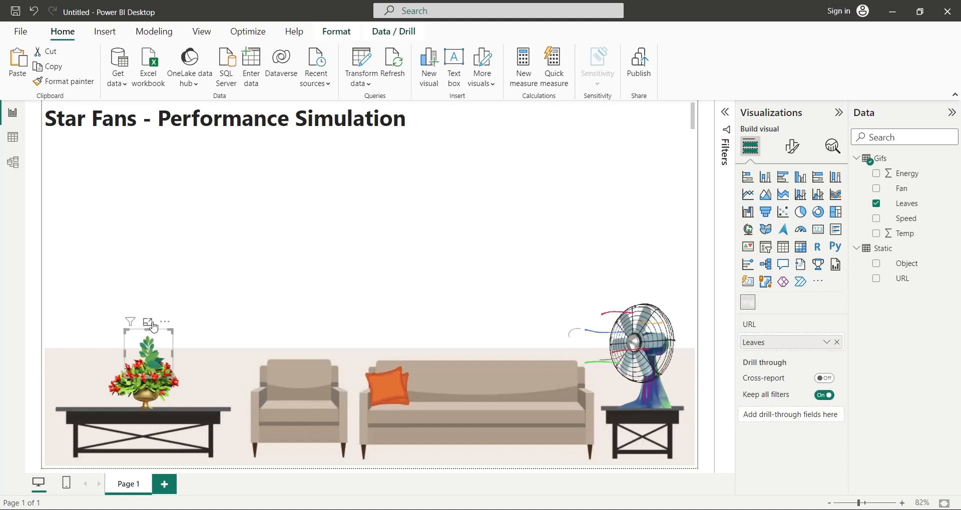
left_click(250, 279)
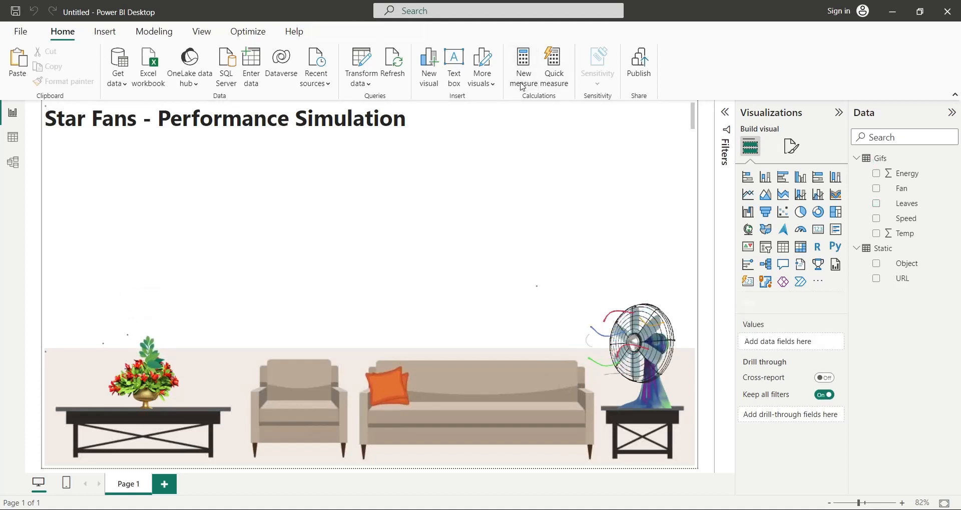
Step: Create the measure Temp_Min = 17 in the Gifs table and commit it
left_click(521, 61)
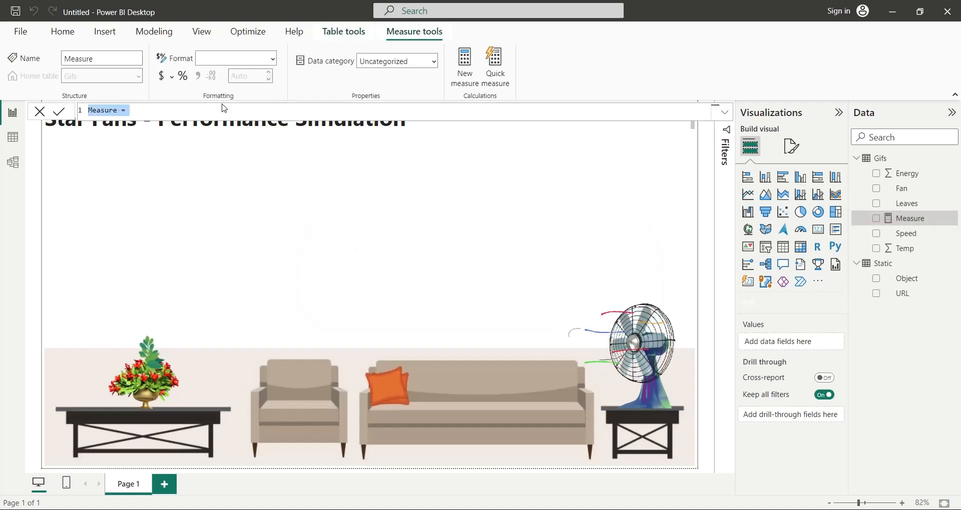
type("Temp_M")
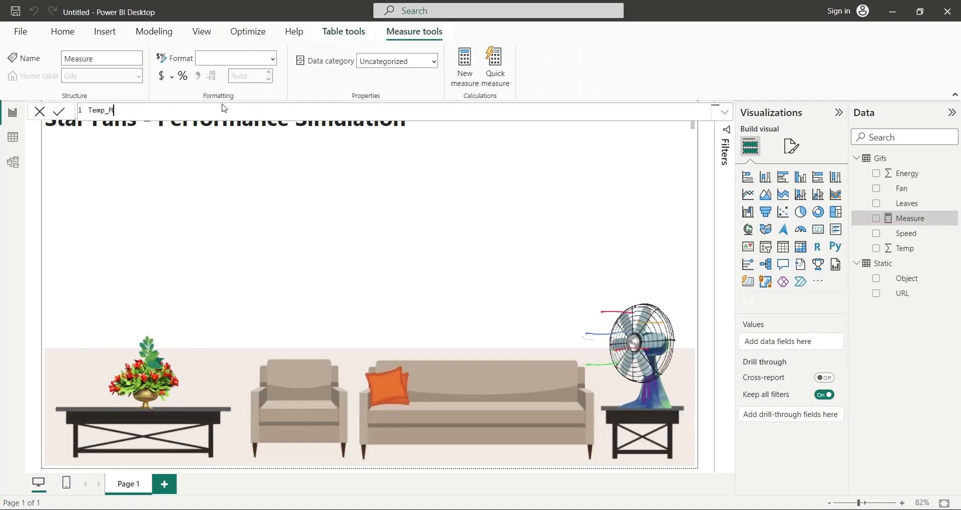
type("in =")
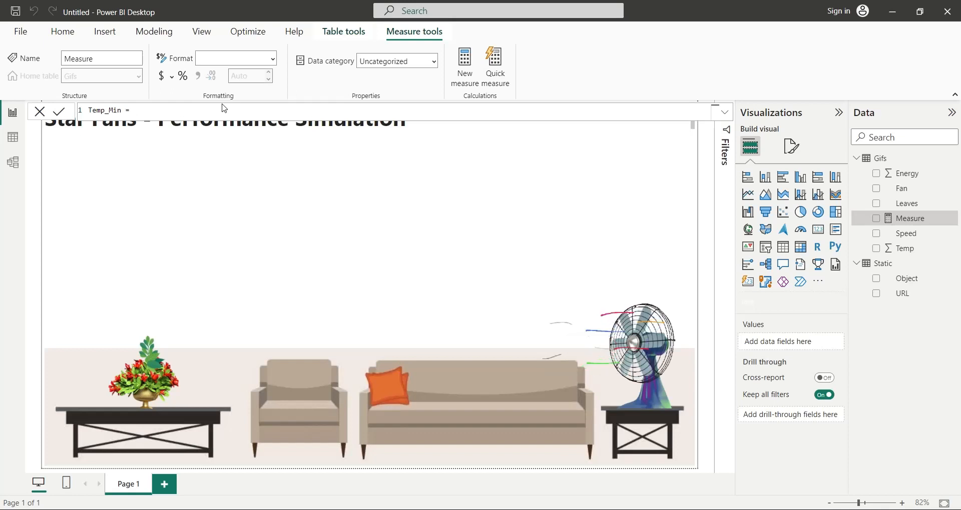
type("17")
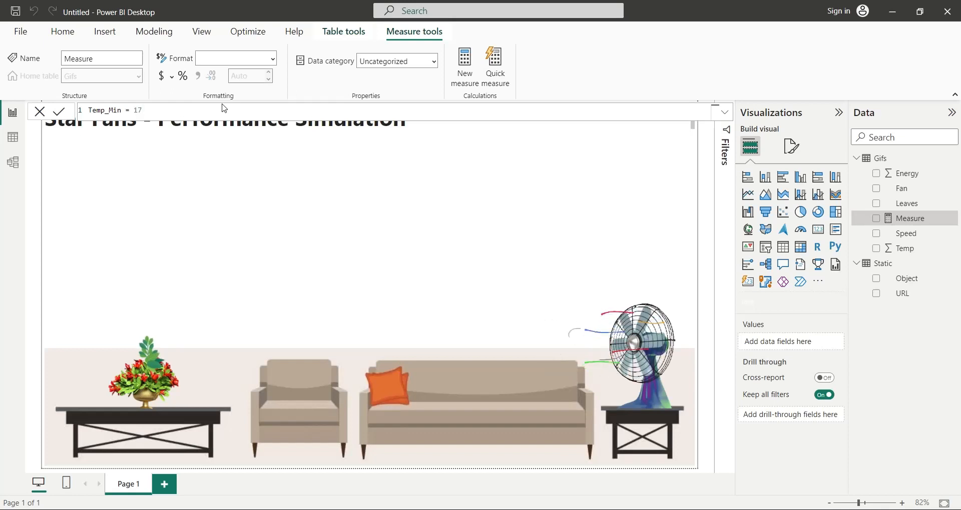
left_click(60, 112)
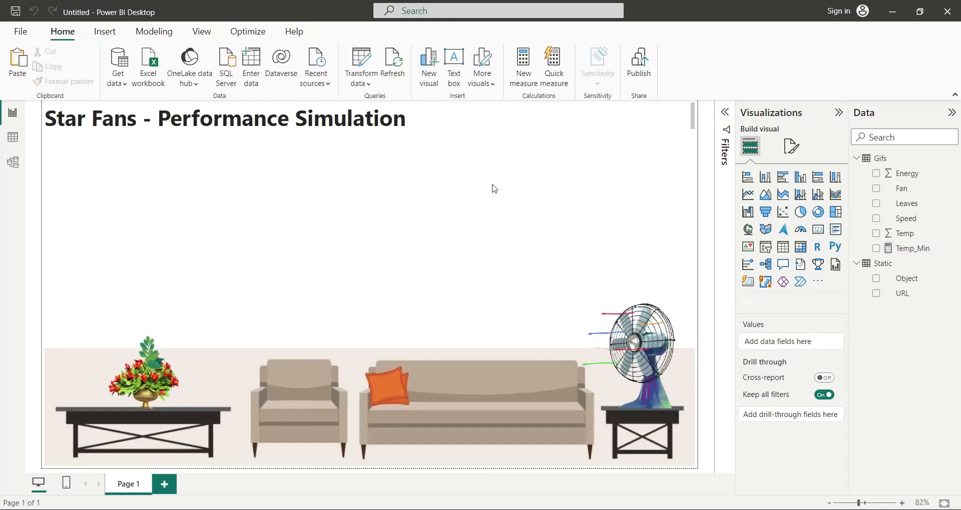
Step: Create a second measure Temp_Max = 27
left_click(522, 66)
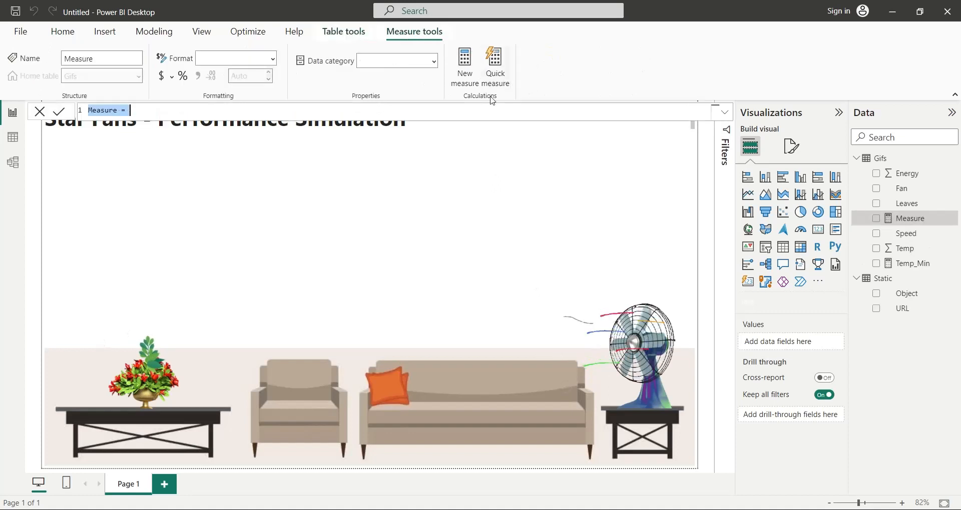
type("Temp_Max")
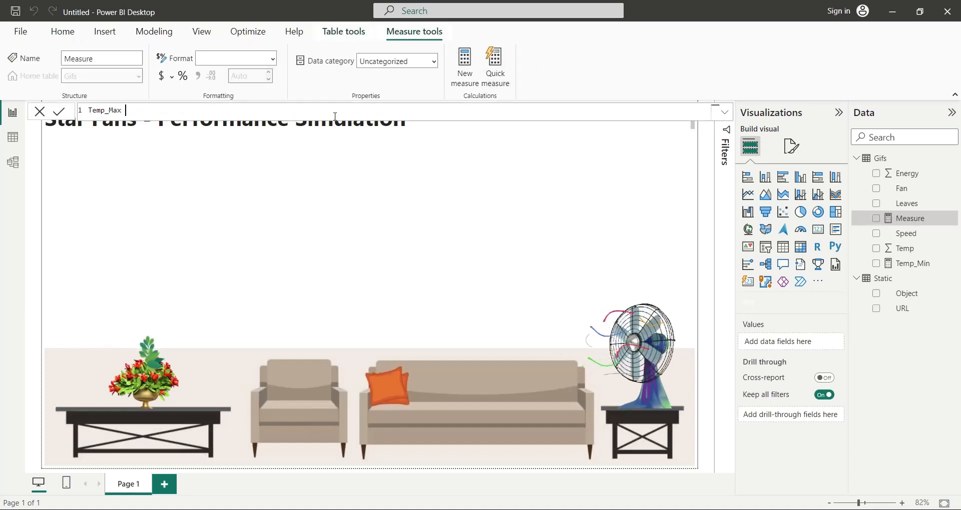
type("= 27")
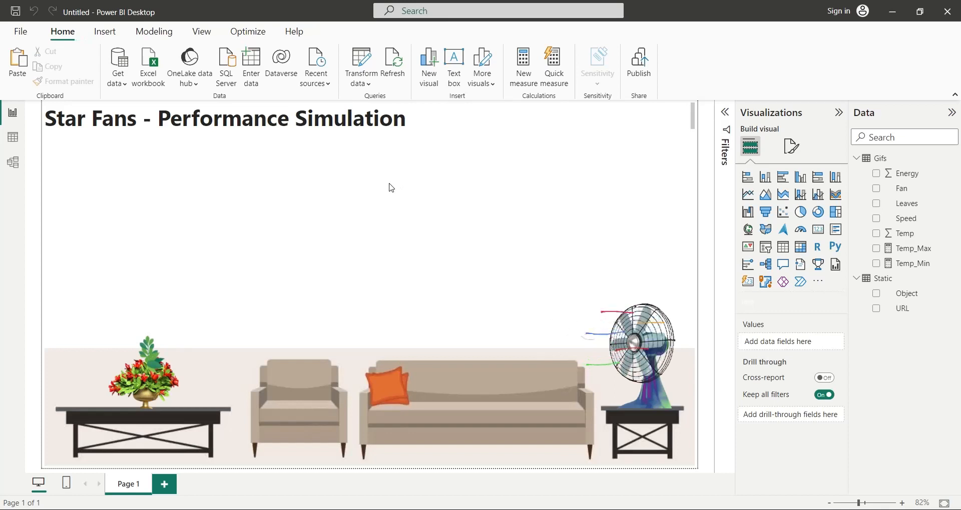
mouse_move(800, 229)
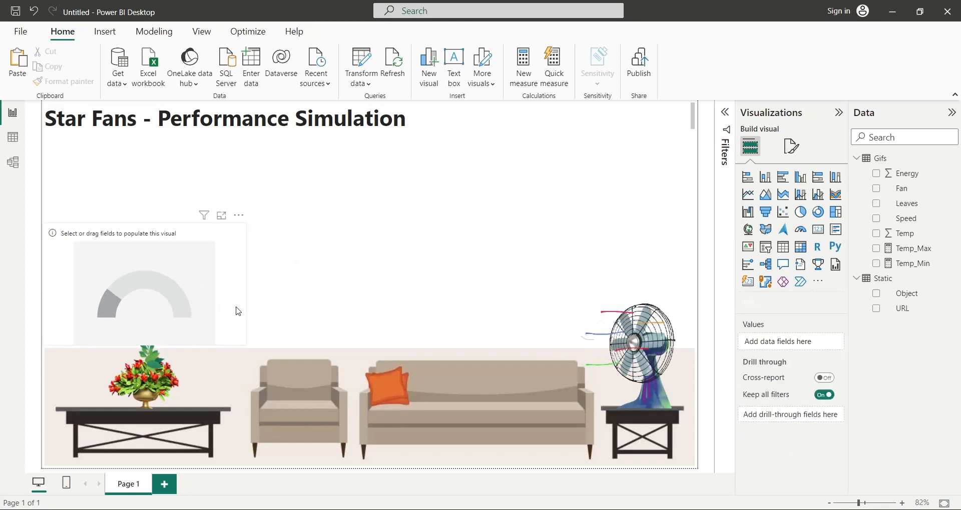
Step: Size the gauge and show Temp as its value, renamed to Temperature
left_click(144, 291)
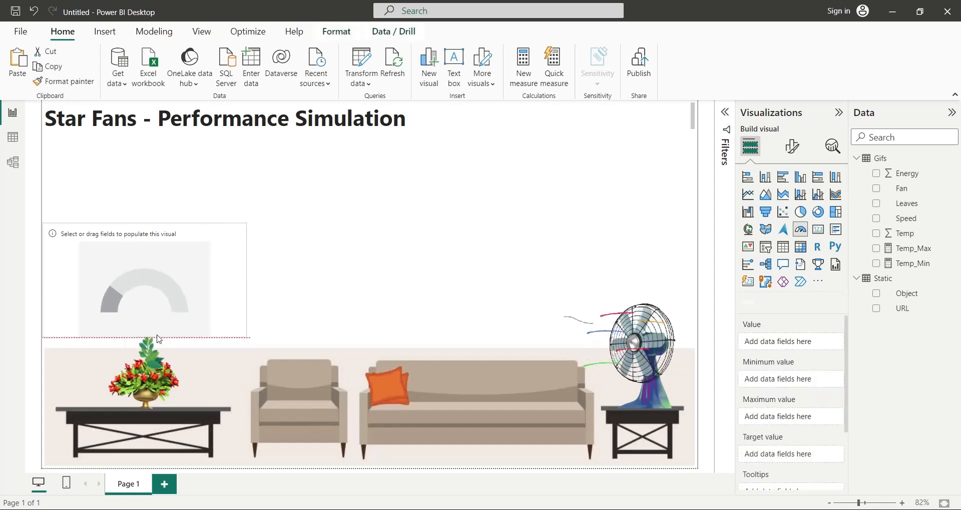
left_click(144, 289)
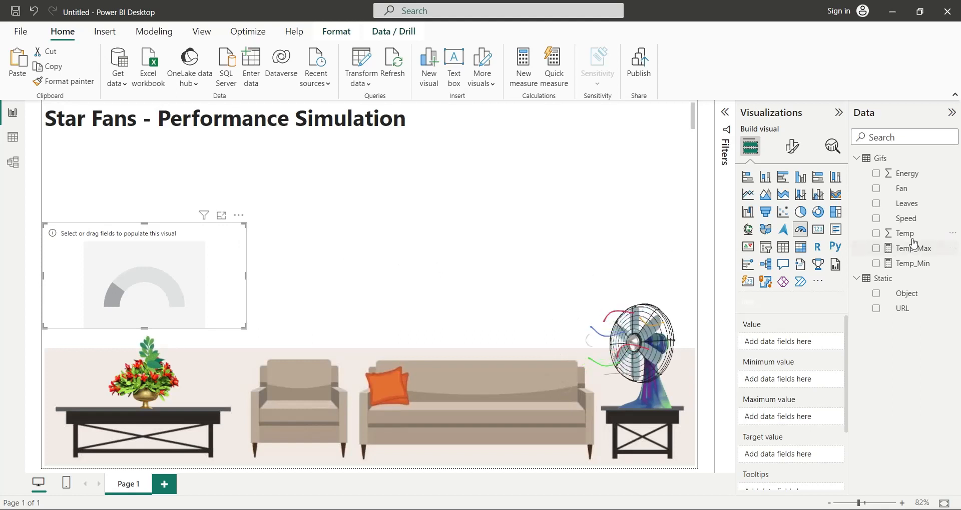
left_click(876, 234)
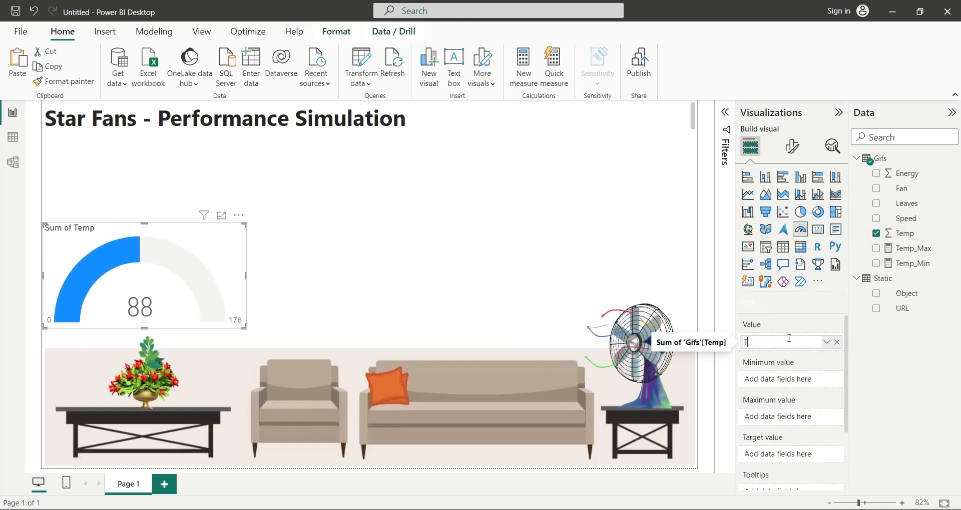
type("Tempera")
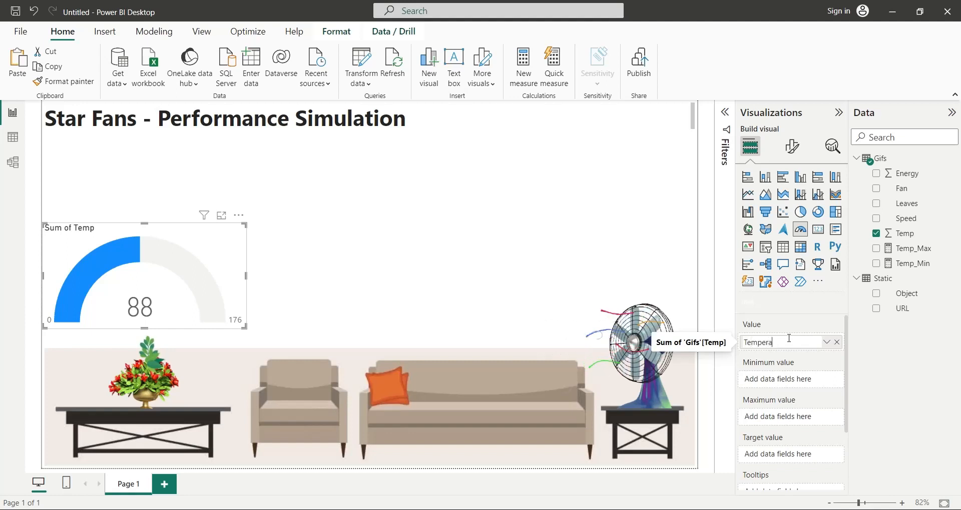
type("ture")
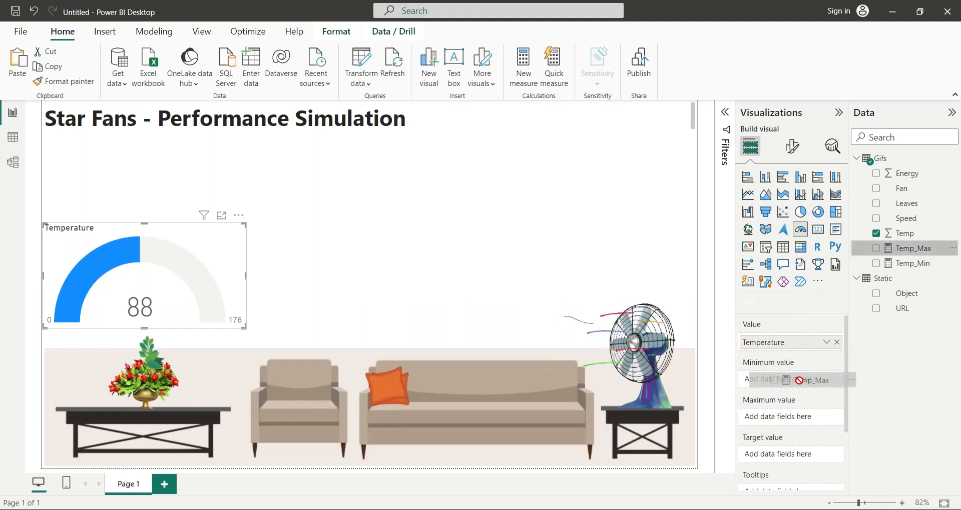
Step: Bound the gauge with Temp_Max as maximum and Temp_Min as minimum
left_click(875, 248)
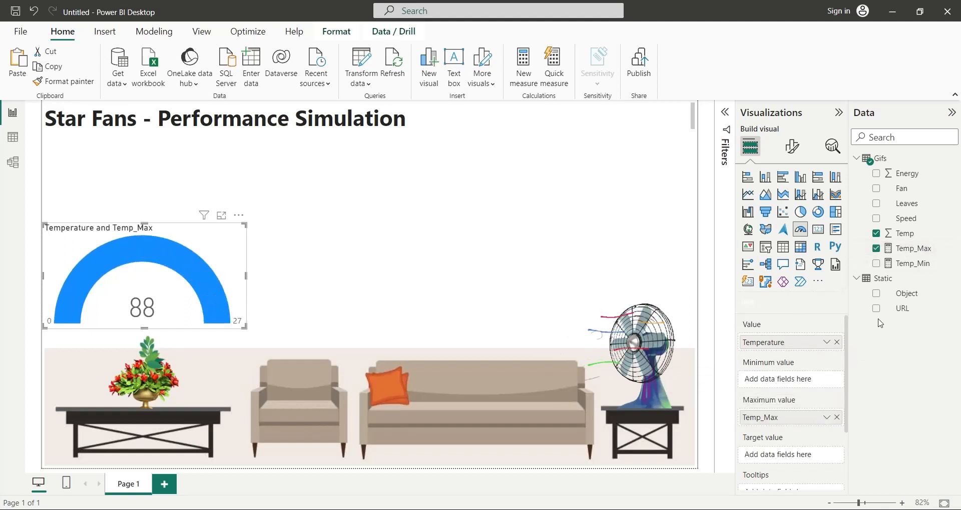
left_click(875, 264)
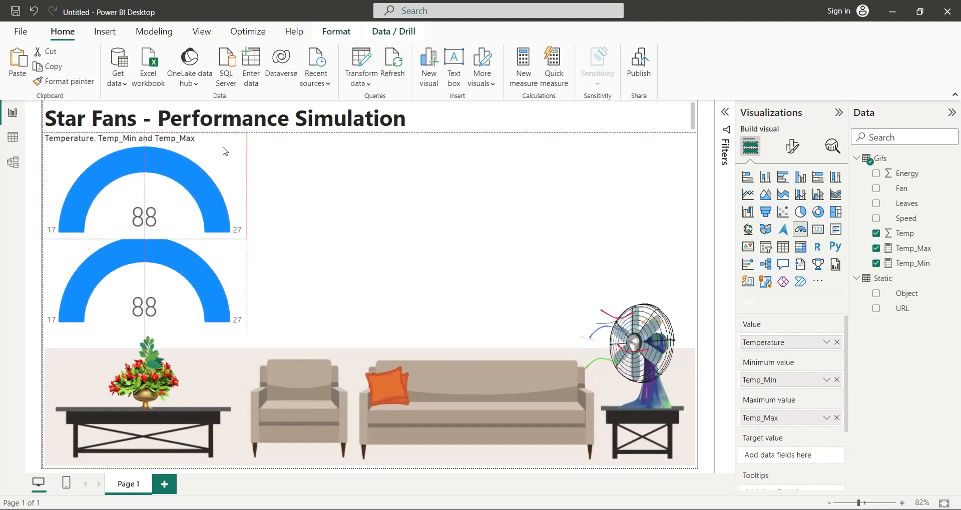
Step: Place the copied gauge below and swap the top gauge's fields to Energy
left_click(145, 183)
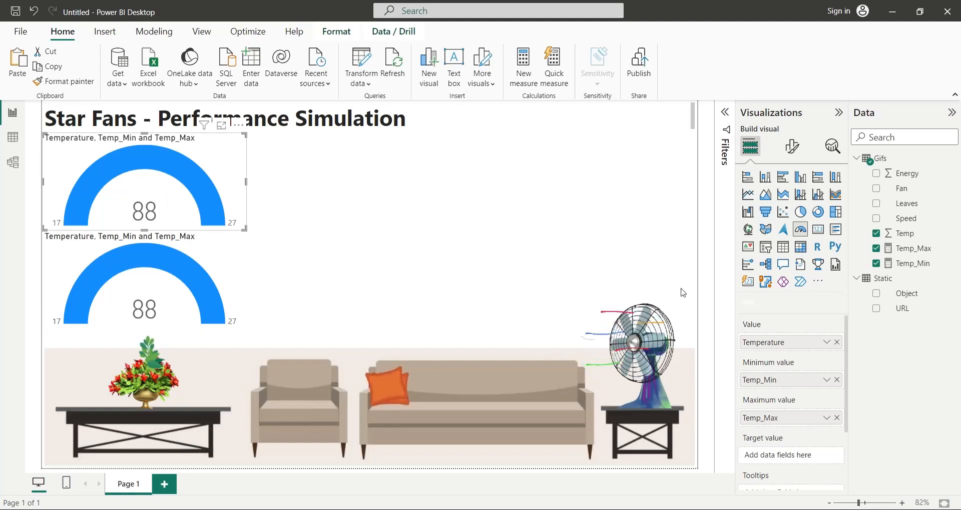
left_click(837, 341)
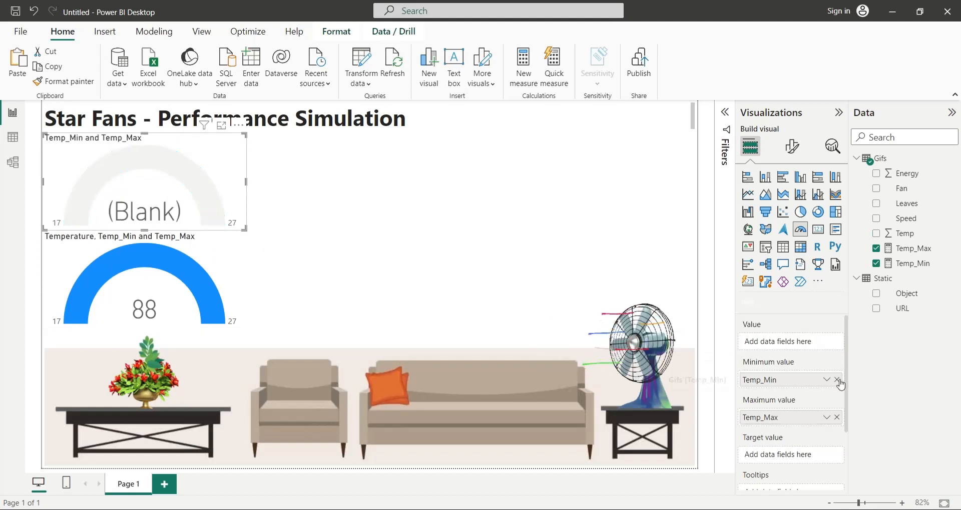
left_click(836, 380)
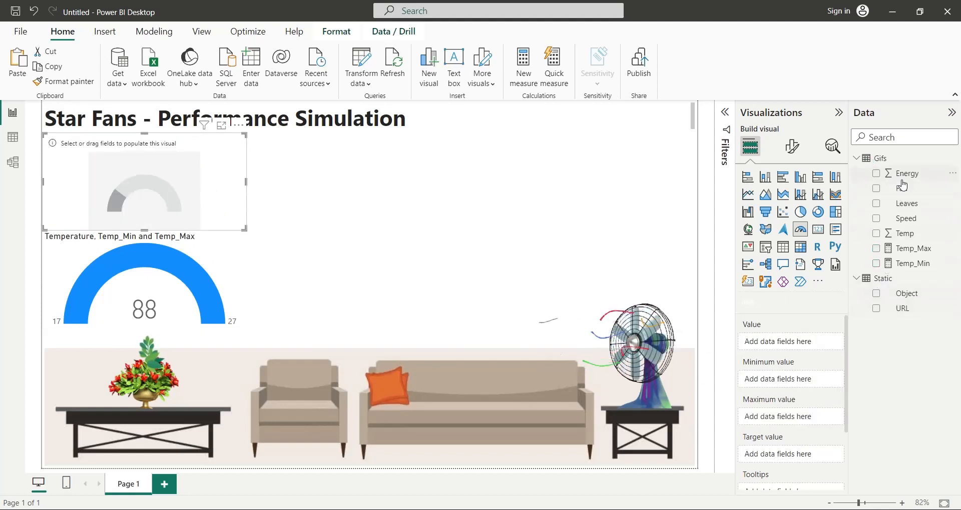
left_click(876, 173)
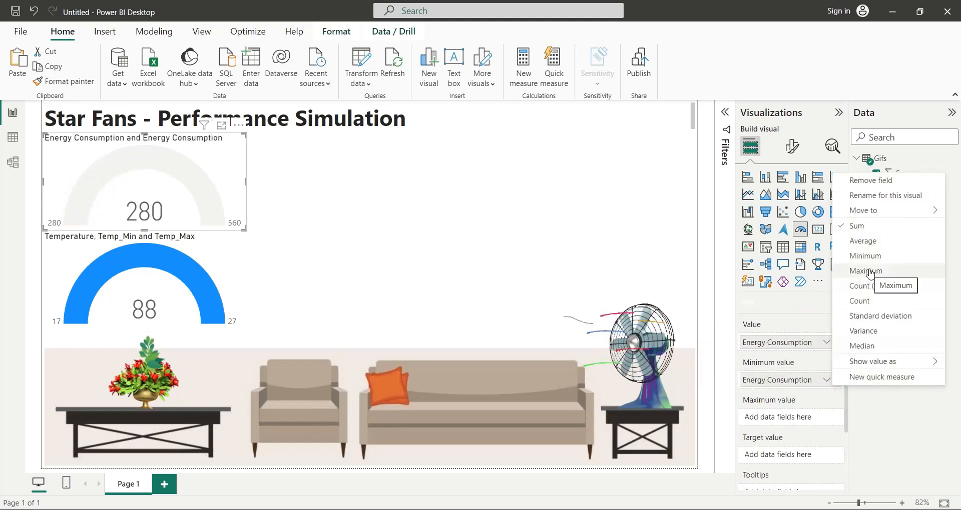
Step: Range the energy gauge from Min of Energy 40 to Max of Energy 100
left_click(865, 255)
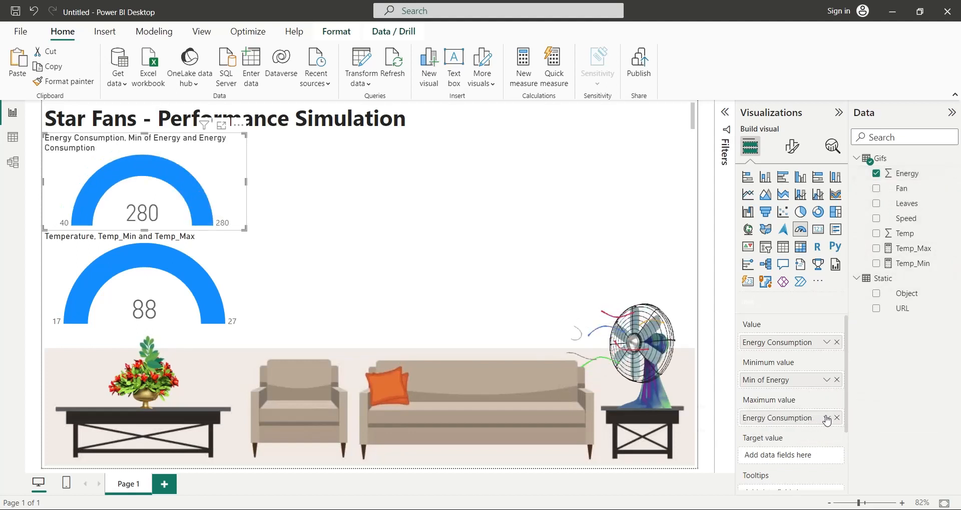
left_click(835, 418)
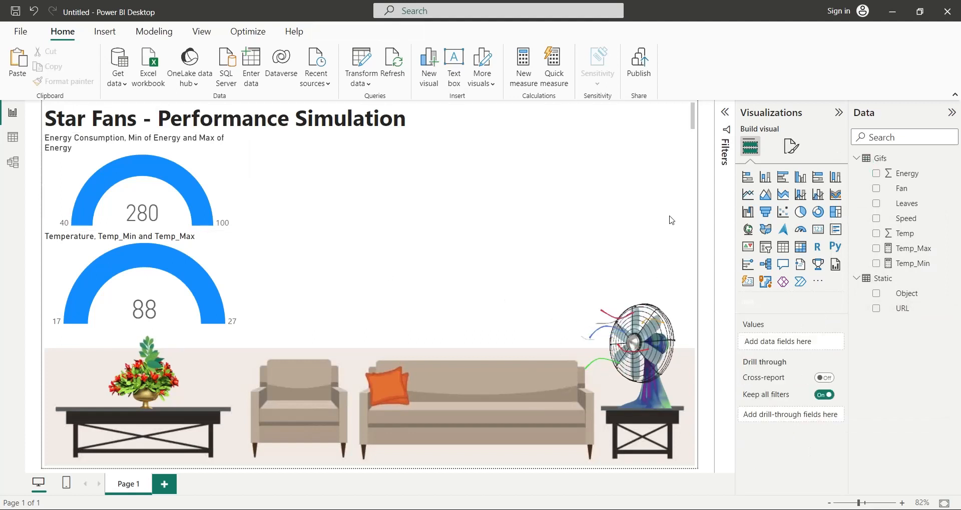
Step: Add a scatter chart of Energy vs Temp with one point per Speed, sized beside the gauges
left_click(800, 212)
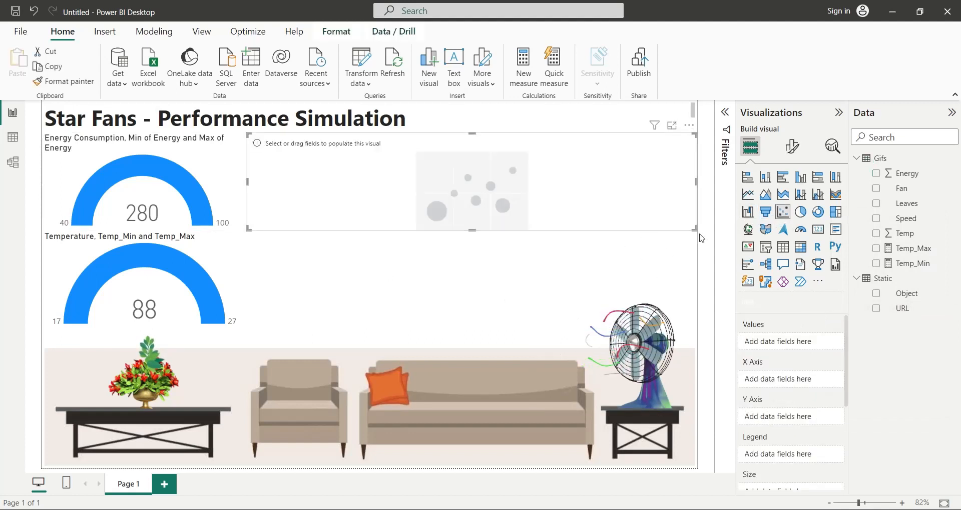
left_click_drag(694, 232, 532, 330)
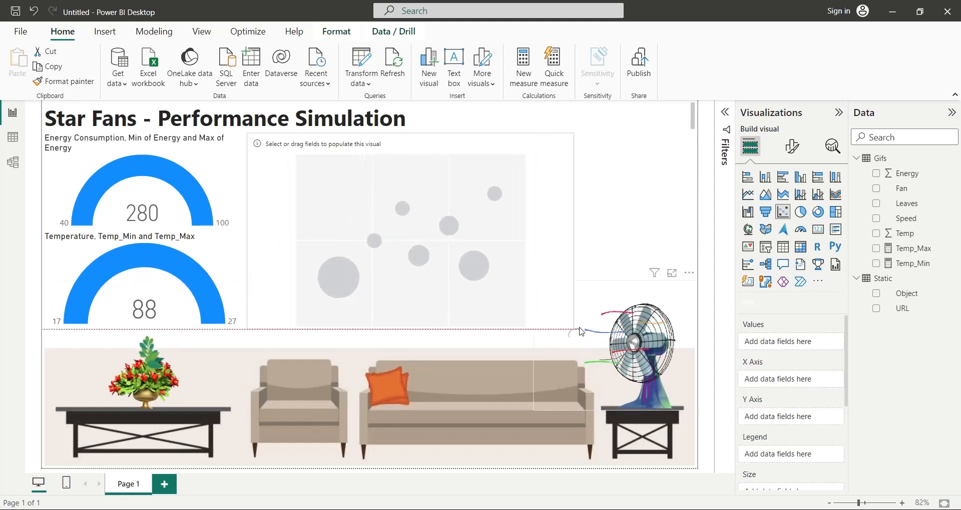
left_click(411, 229)
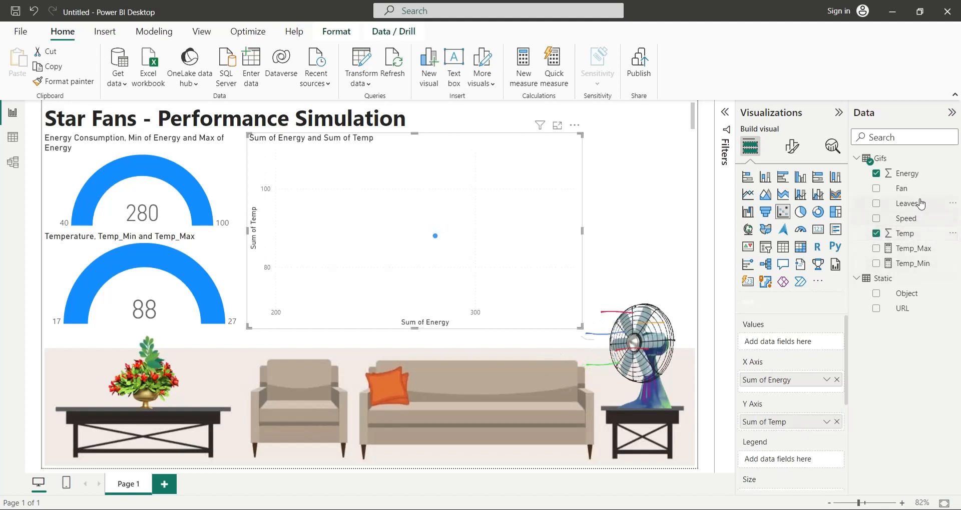
left_click(876, 218)
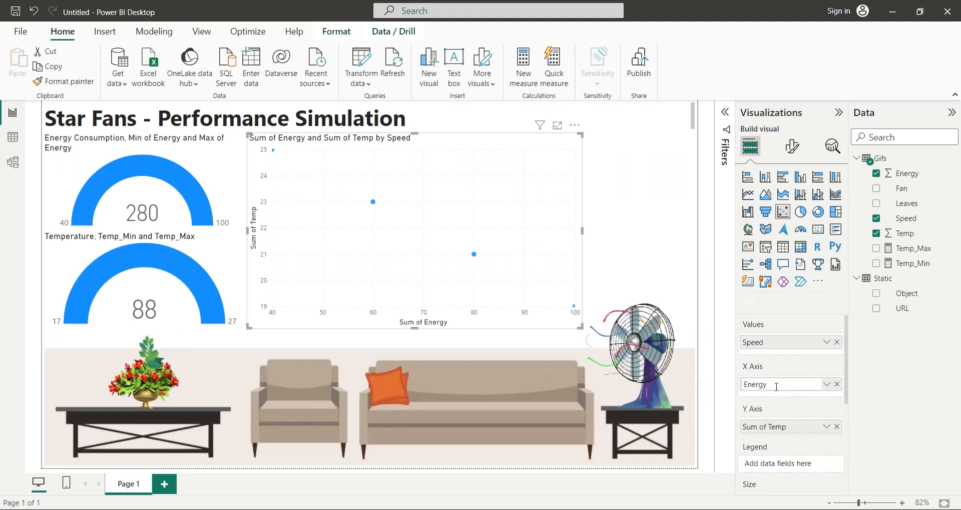
Step: Rename the axis fields to Energy Consumed and Temperature
type("Cons")
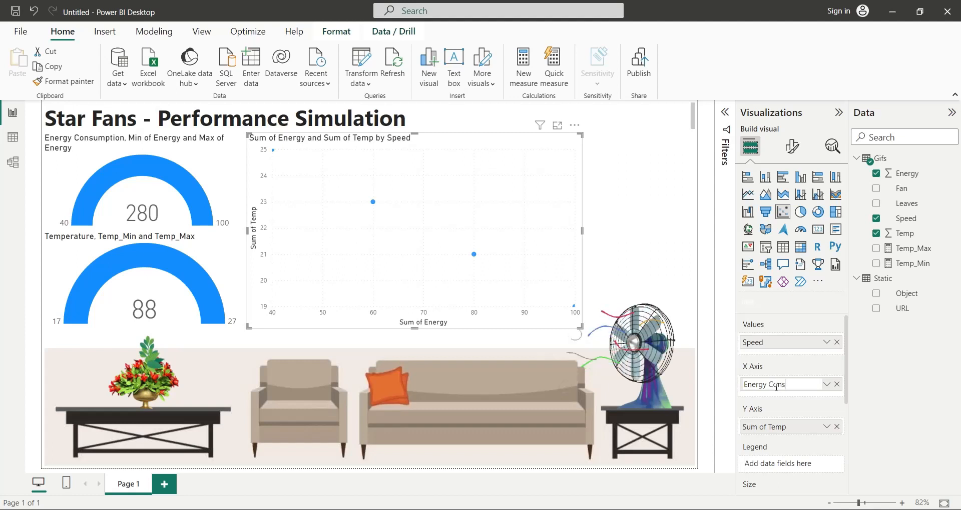
type("Energy Consumed")
left_click(791, 426)
type("Temperature")
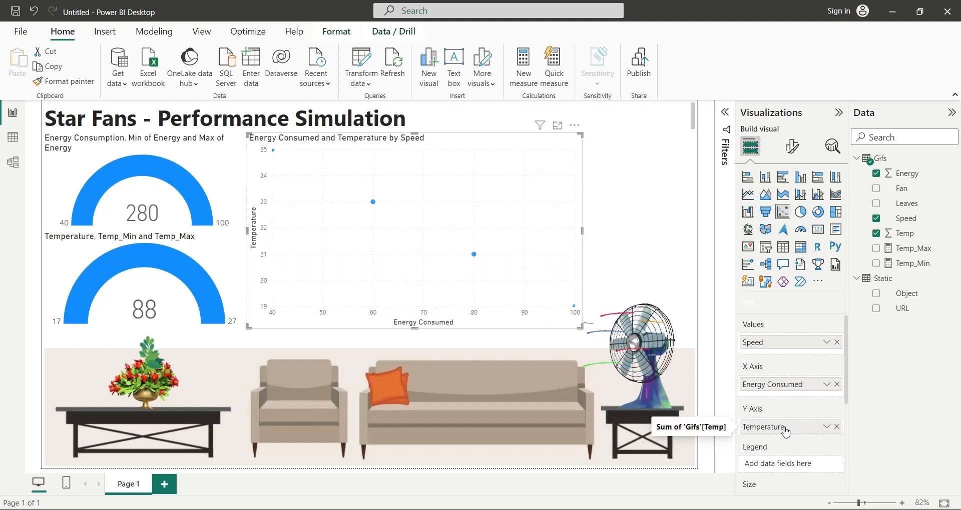
Step: Turn on the scatter chart's trend line and add an empty slicer to the page
left_click(832, 145)
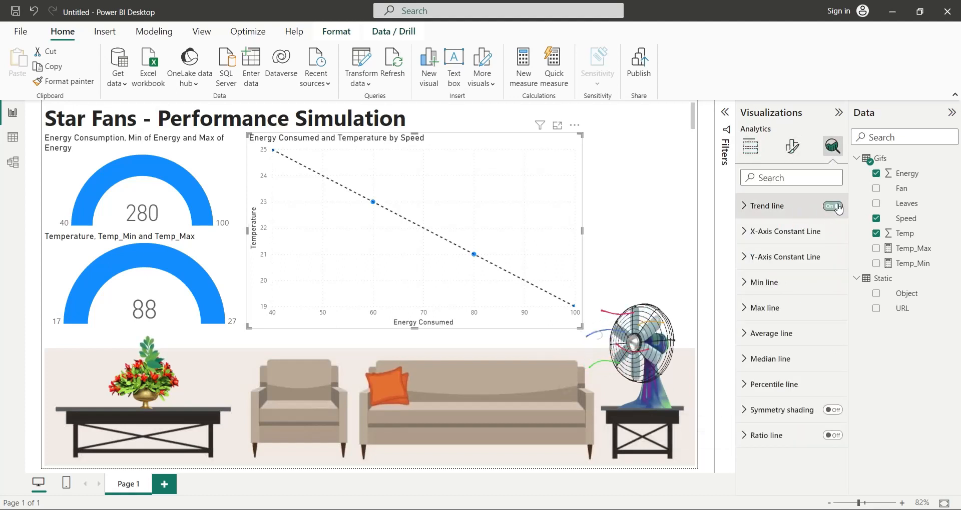
left_click(831, 205)
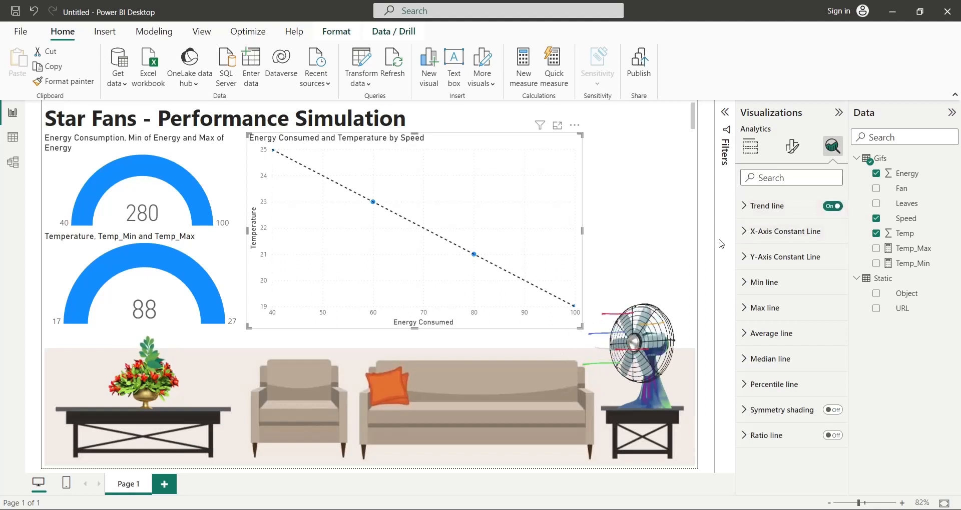
left_click(750, 146)
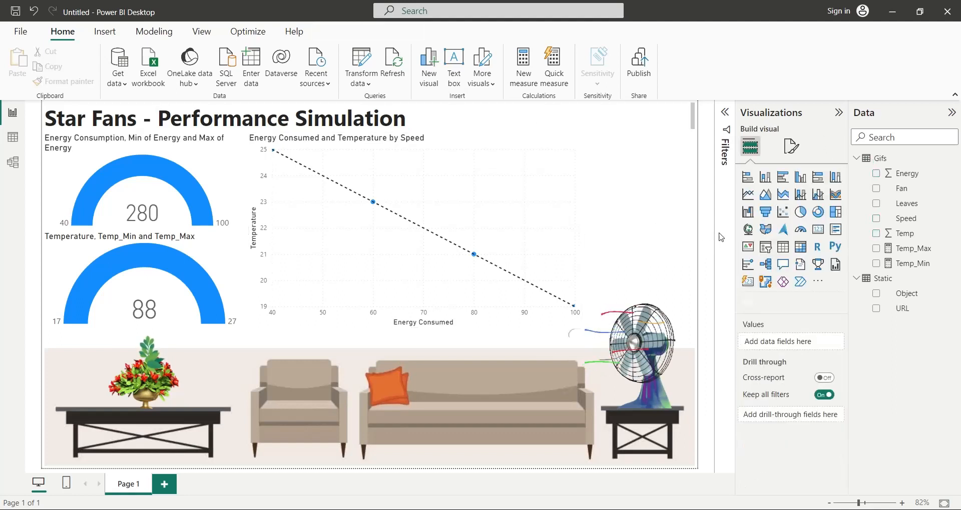
left_click(764, 246)
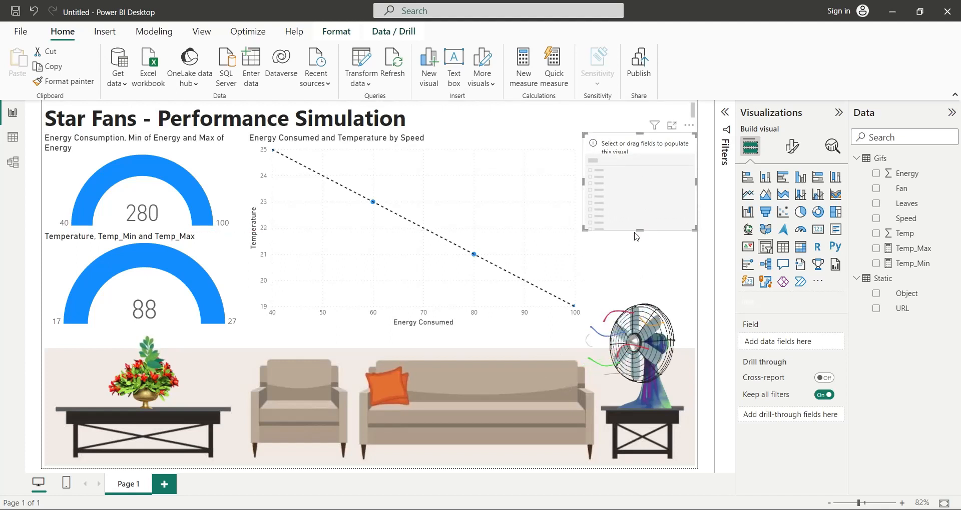
Step: Make the slicer list the Speed values with Single select enabled
left_click(877, 218)
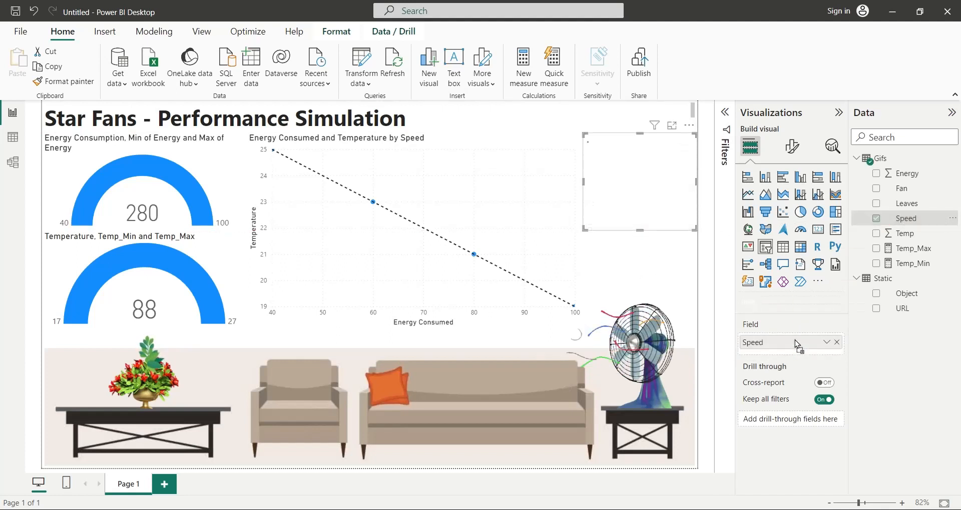
left_click(639, 181)
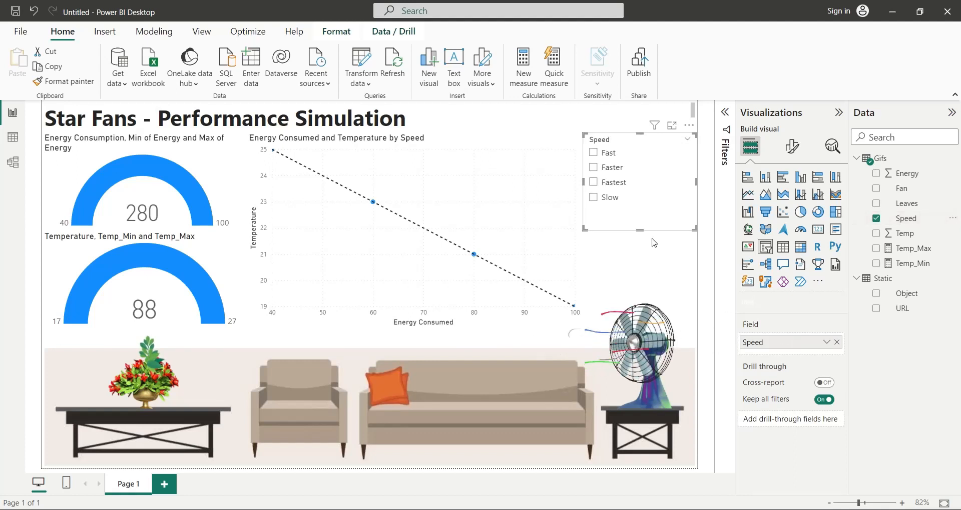
left_click(791, 146)
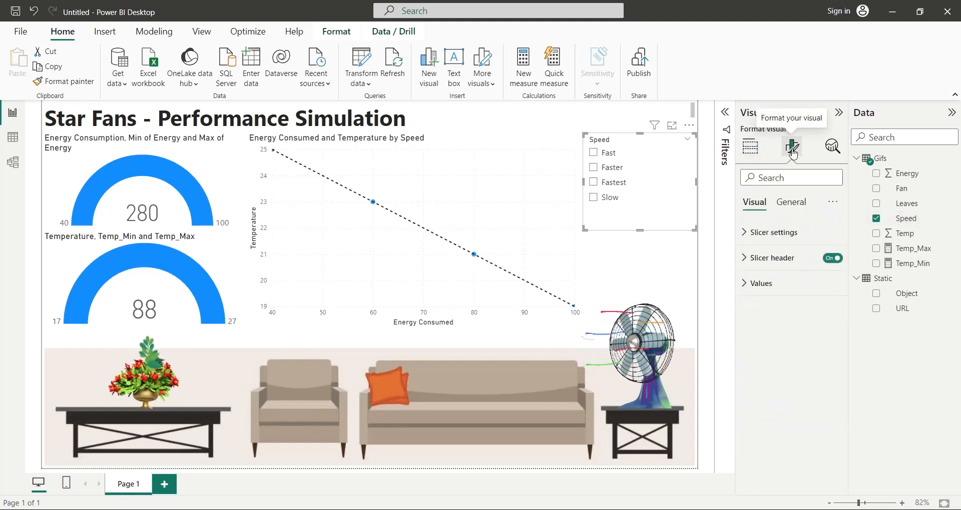
left_click(775, 232)
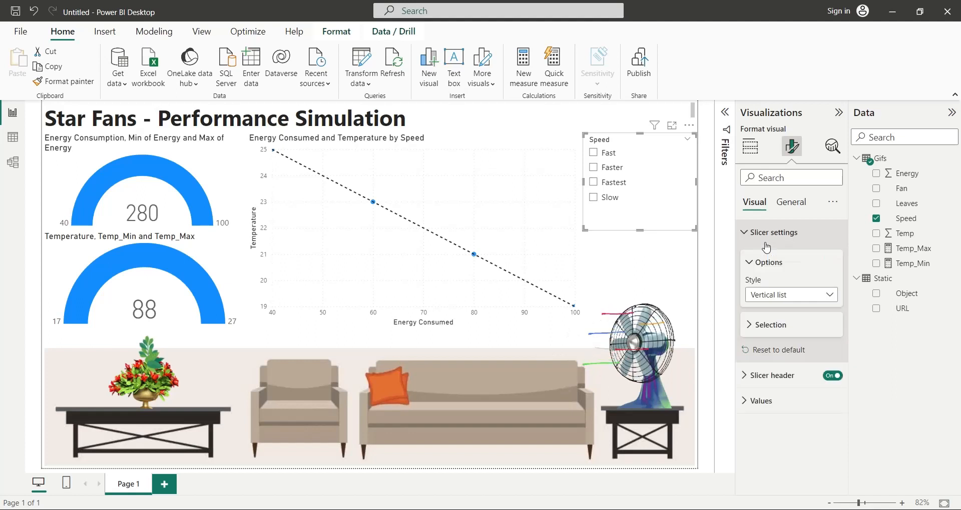
left_click(768, 325)
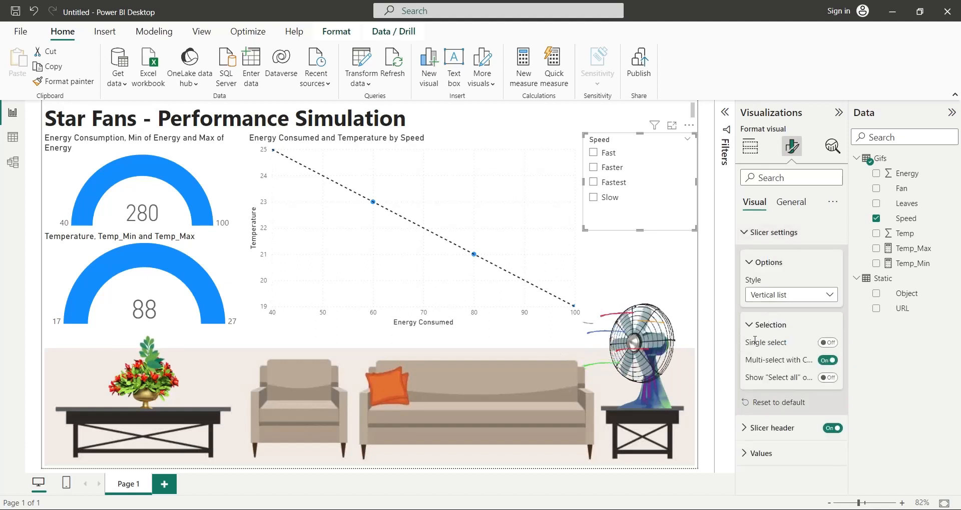
left_click(827, 342)
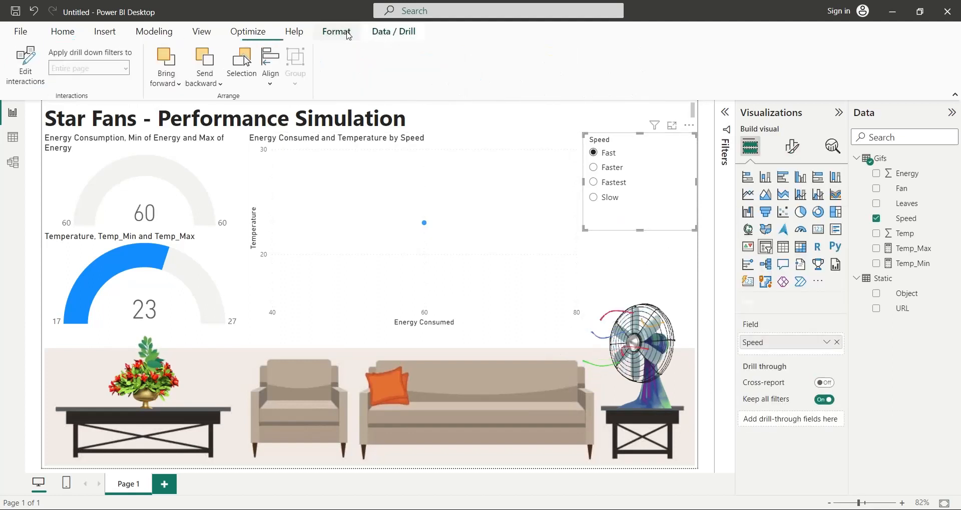
Step: Edit interactions so the slicer filters the gauges but not the scatter chart
left_click(25, 65)
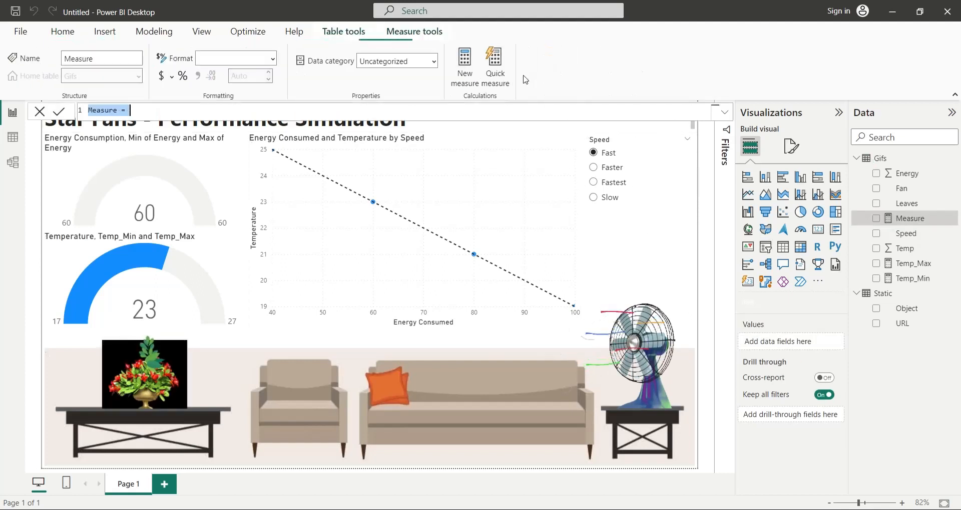
Step: Write Energy_Min and Energy_Max measures and set them as the energy gauge's bounds
type("En")
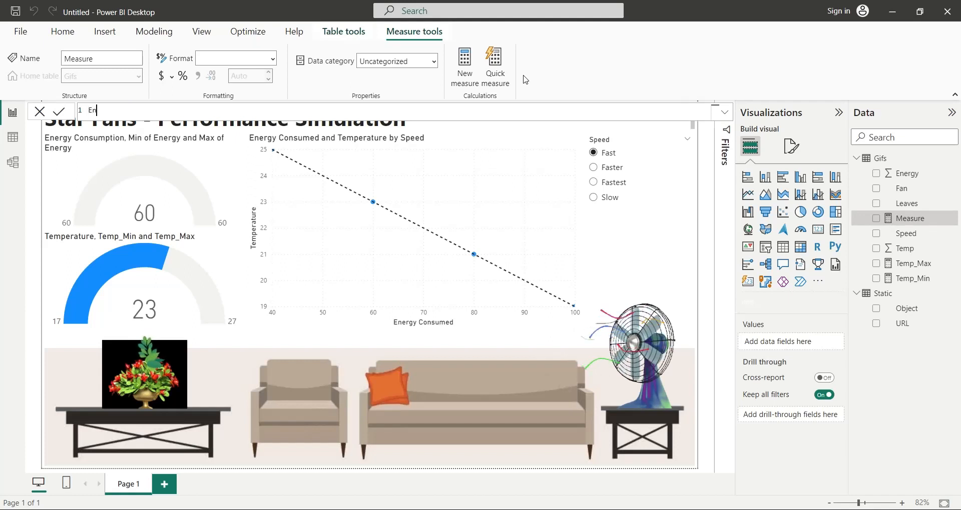
type("ergy_Min")
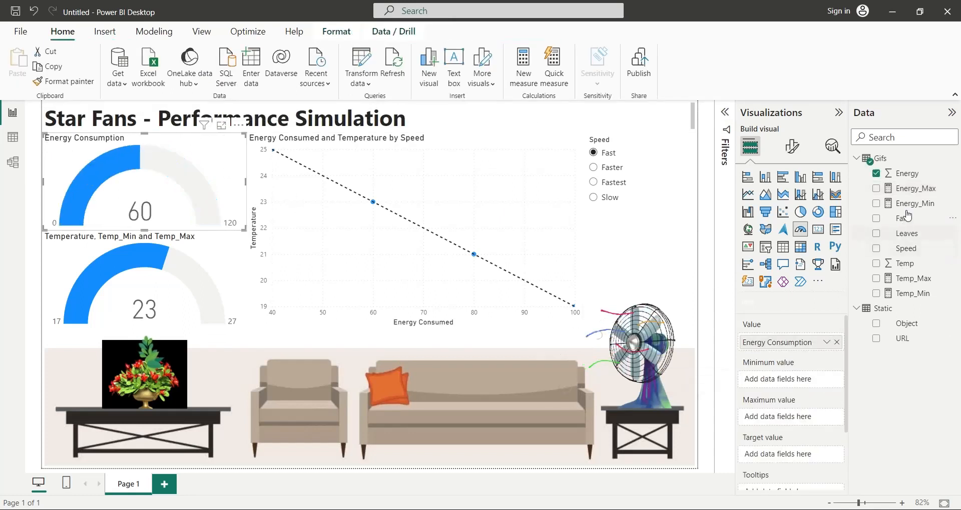
left_click(876, 189)
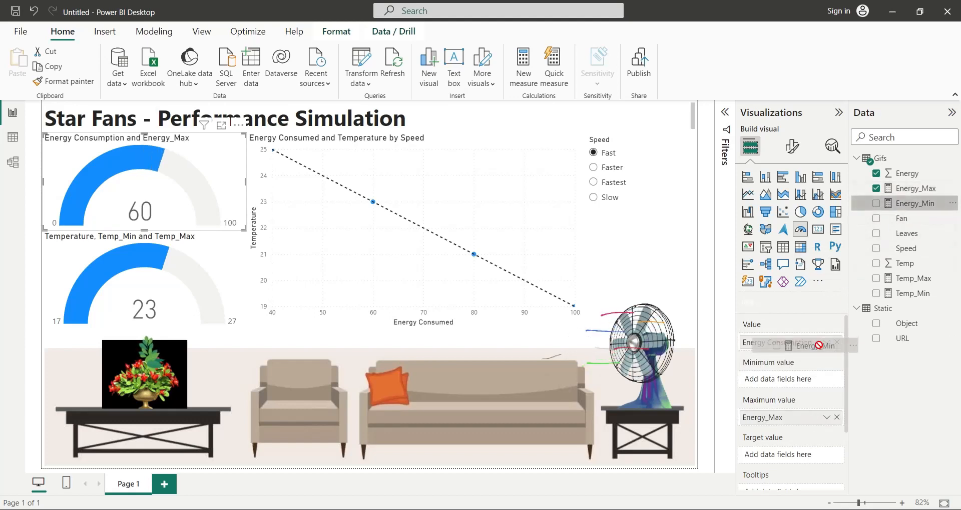
left_click(877, 202)
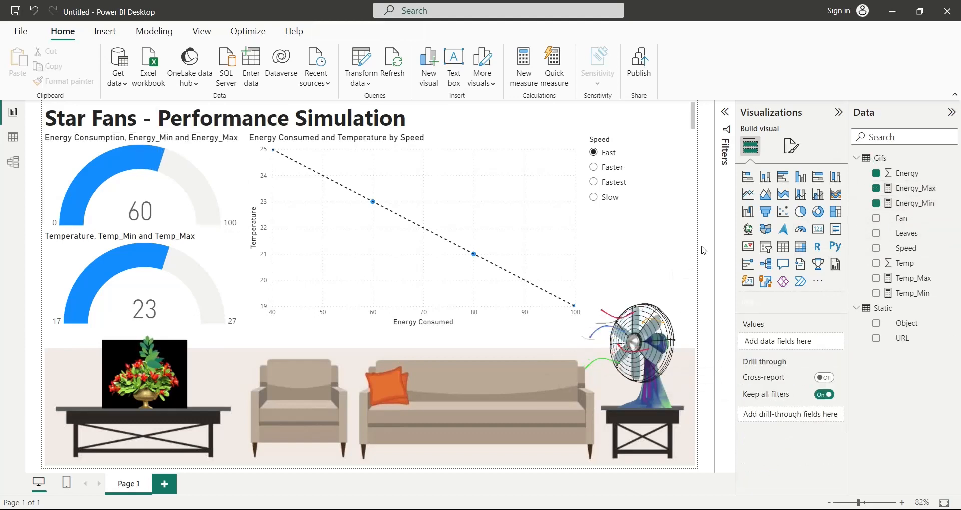
left_click(592, 198)
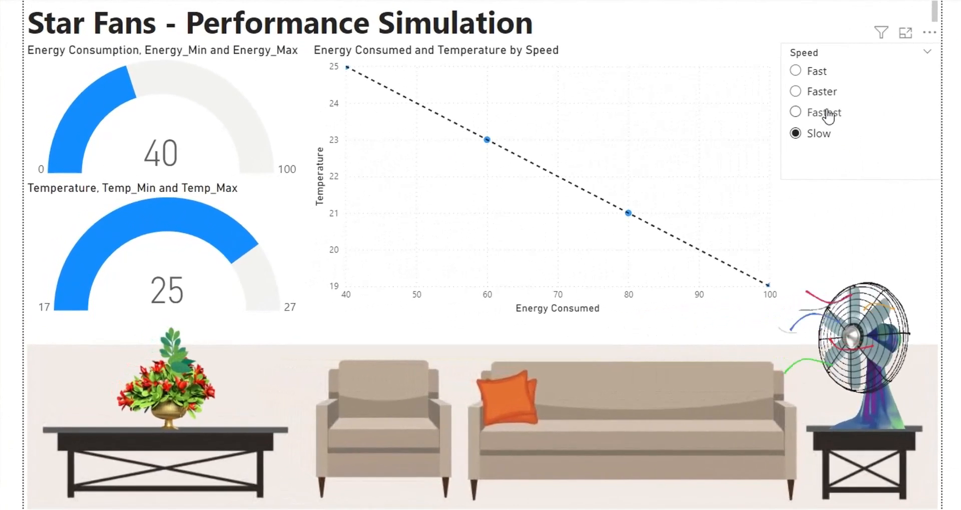
Step: Pick Fast then Faster in the Speed slicer to verify the gauges show 80 energy and 21°
left_click(795, 71)
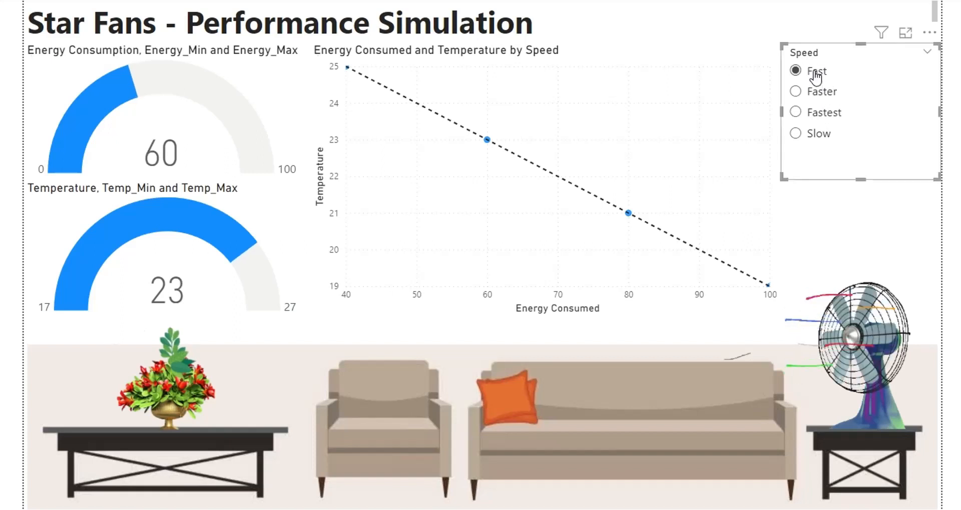
mouse_move(813, 94)
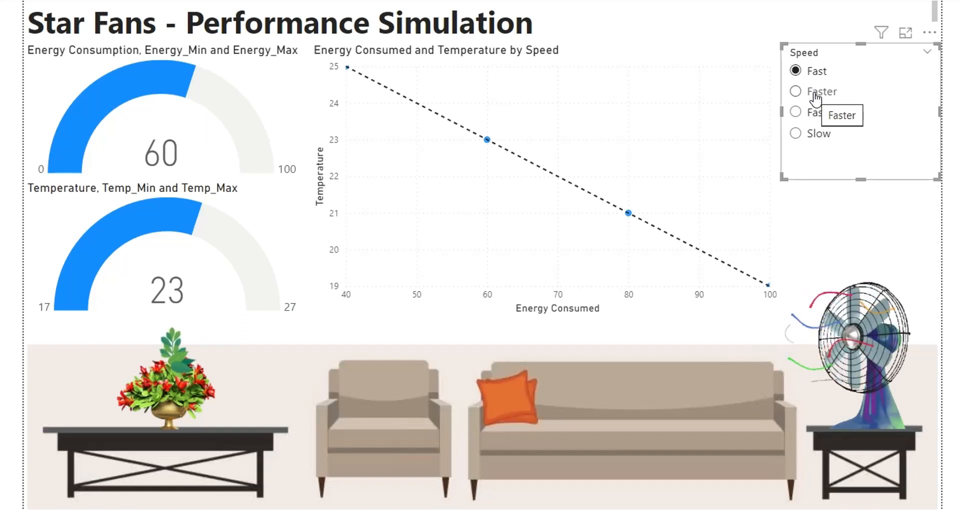
left_click(795, 92)
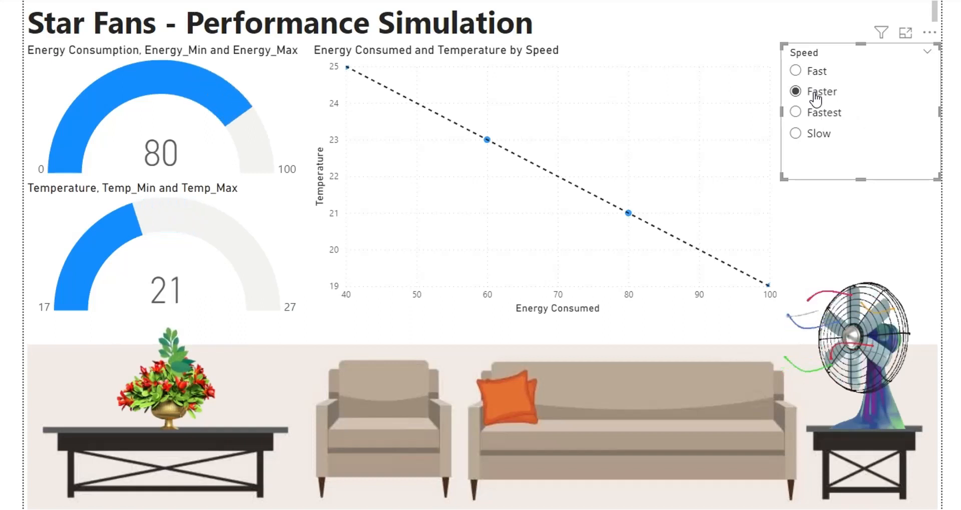